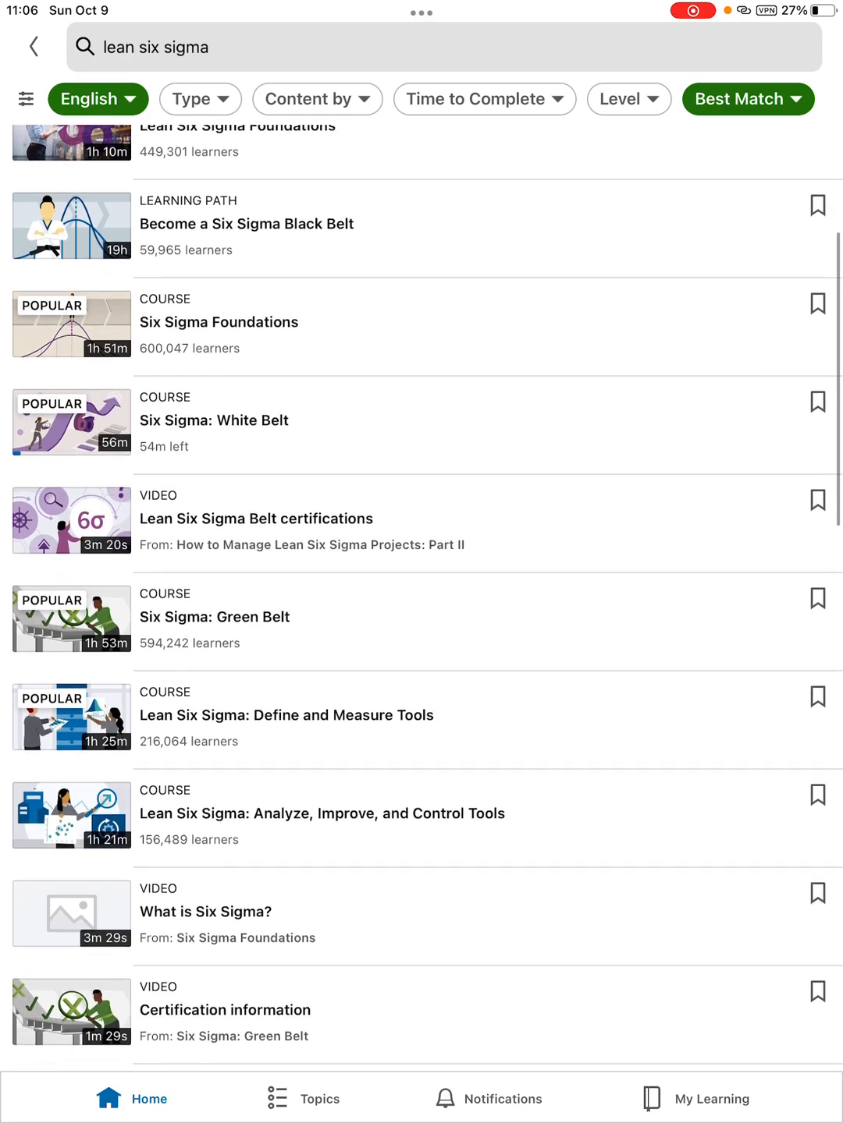
Start the Six Sigma: Green Belt course's first lesson and minimize it to a mini player over the search results
scroll(down, 3)
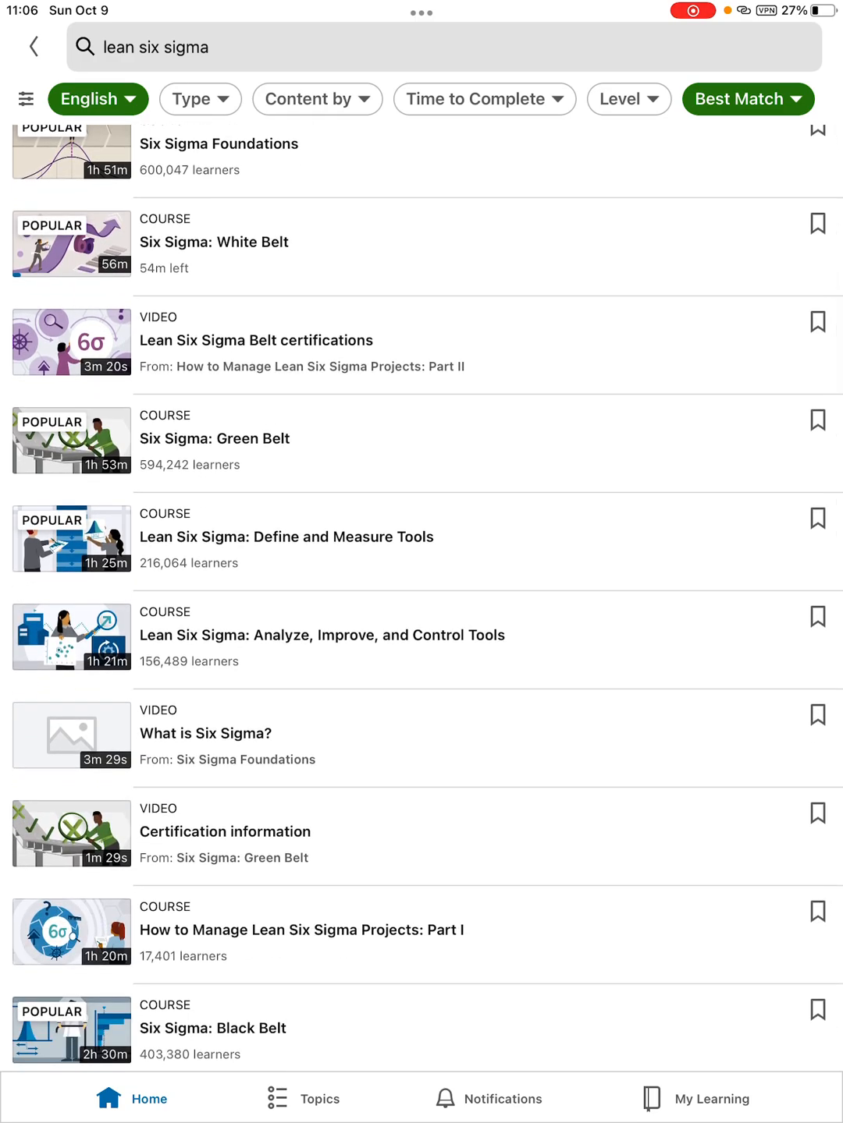
click(215, 438)
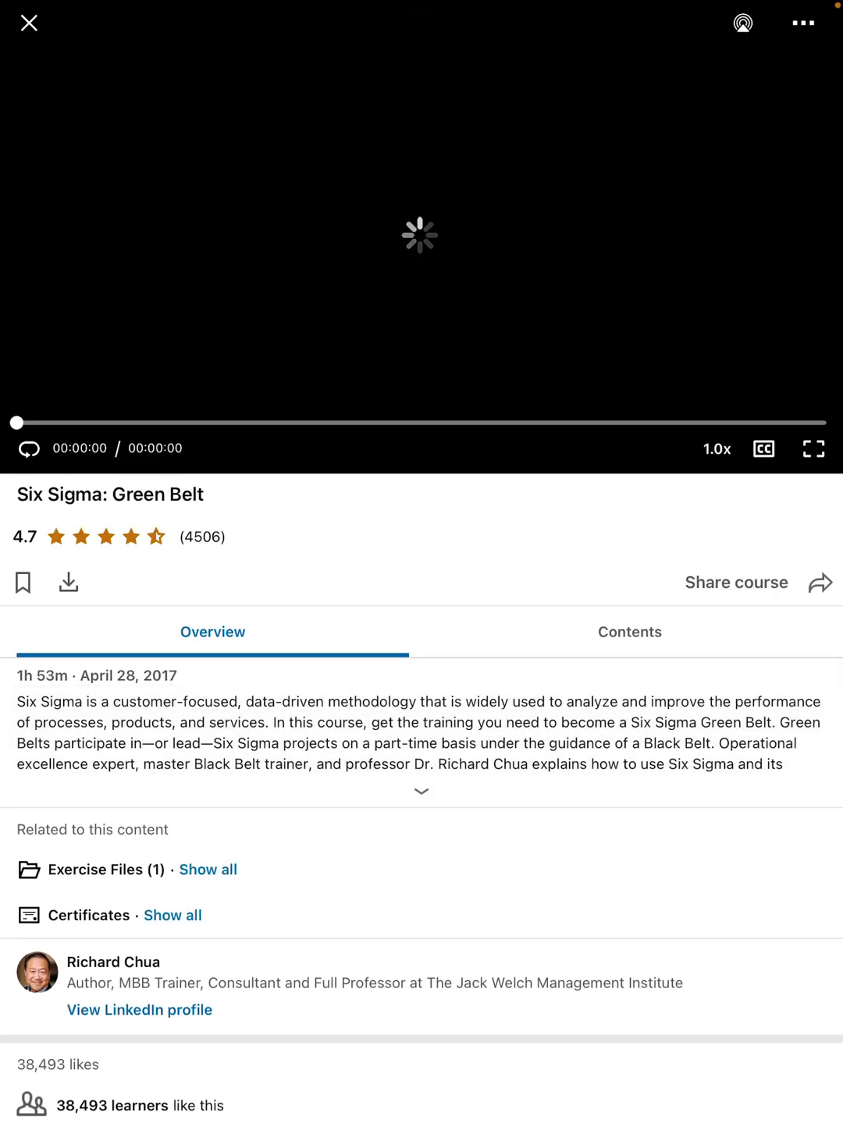
click(630, 632)
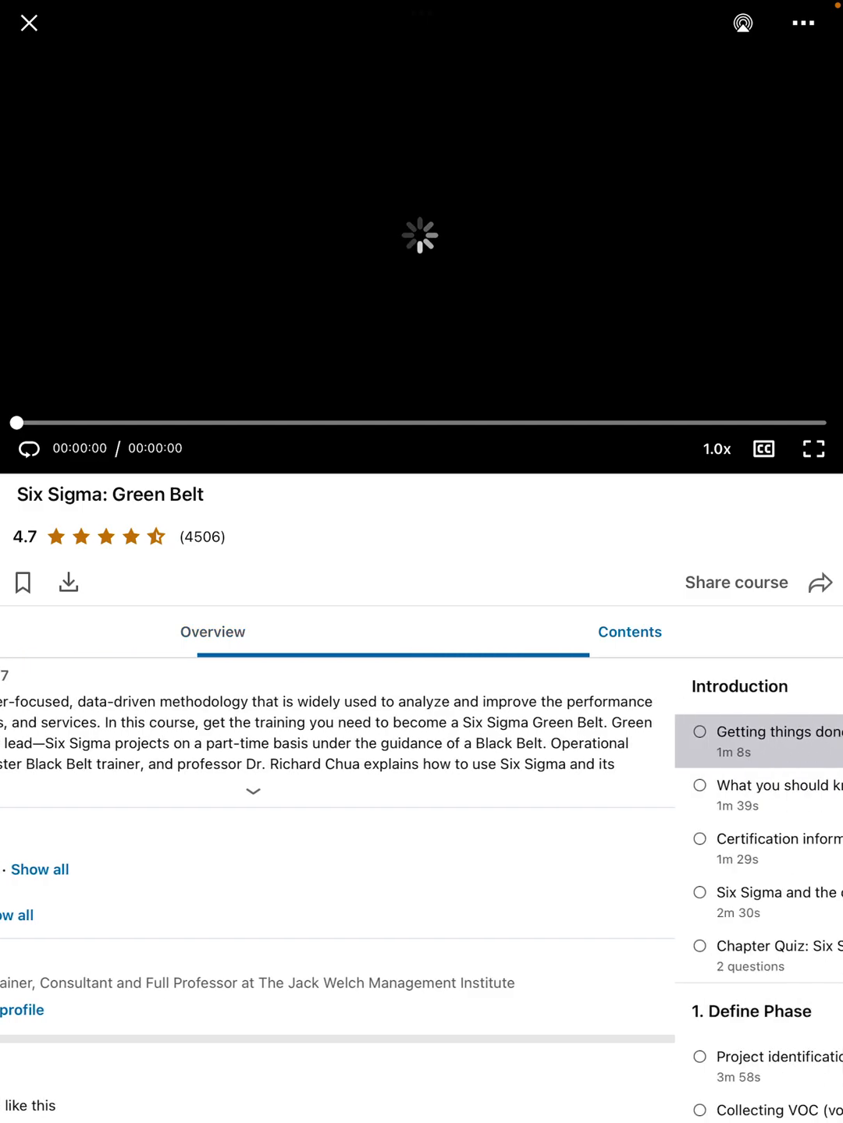
click(629, 632)
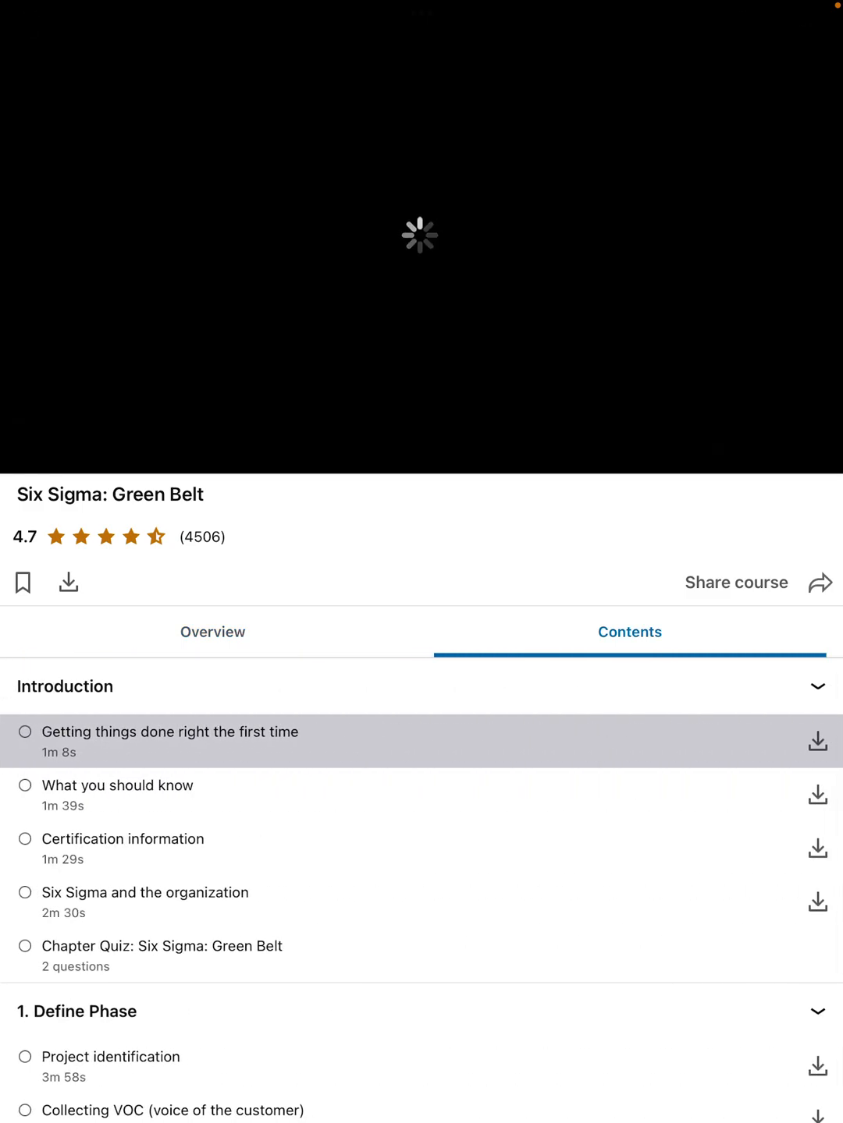
click(816, 685)
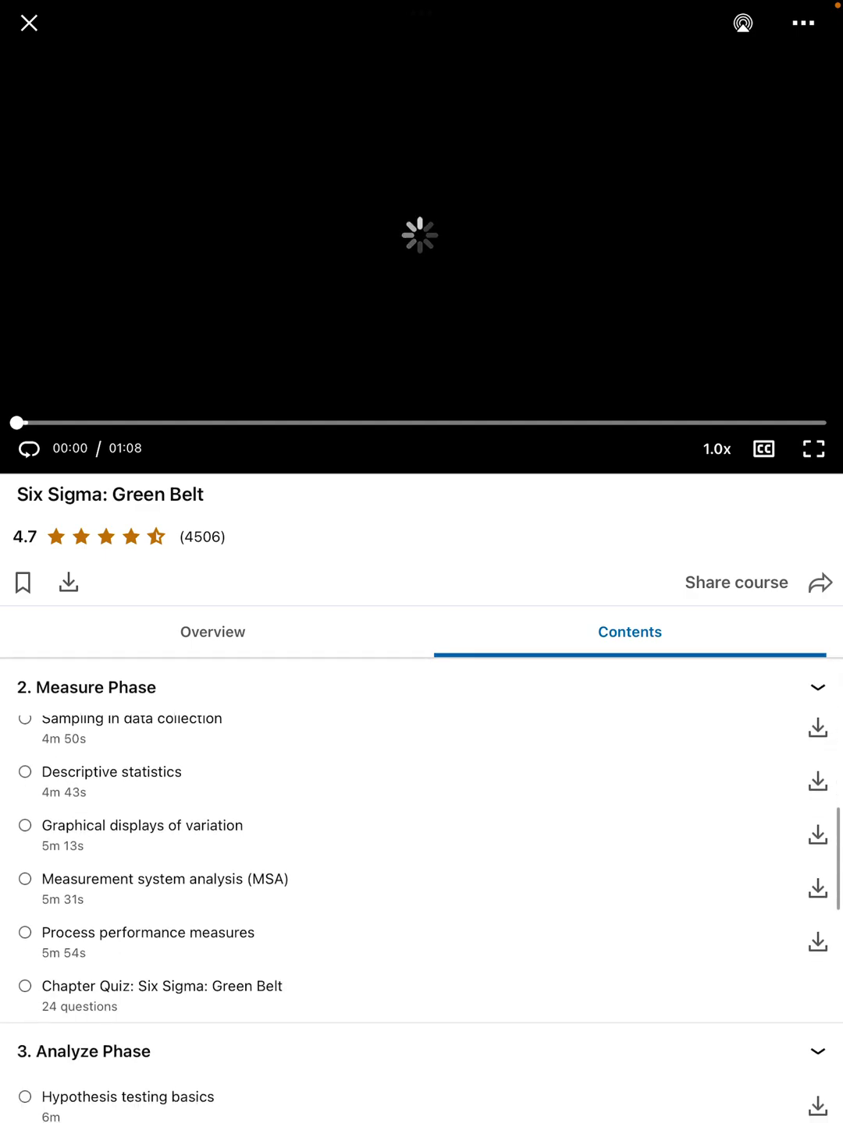
scroll(down, 3)
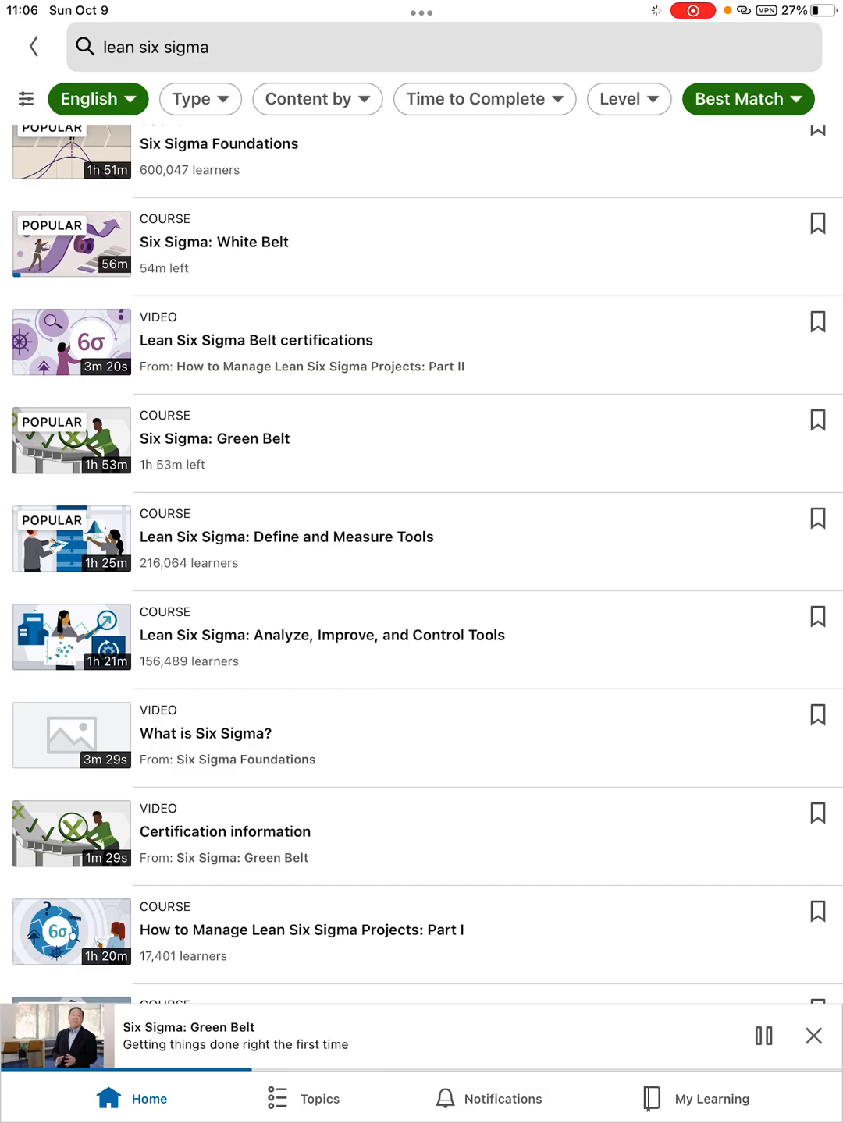
Switch to memphislibrary.org and follow the footer's GET A CARD link
click(710, 1098)
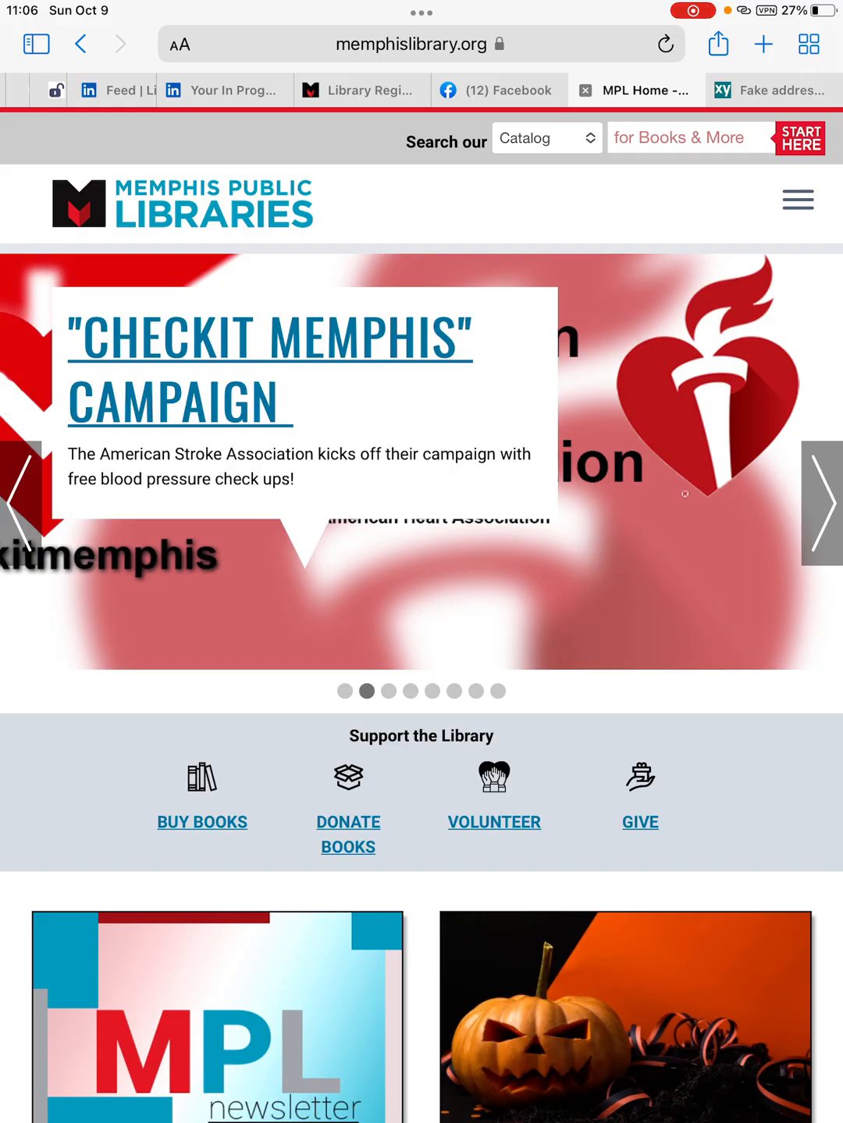
scroll(down, 3)
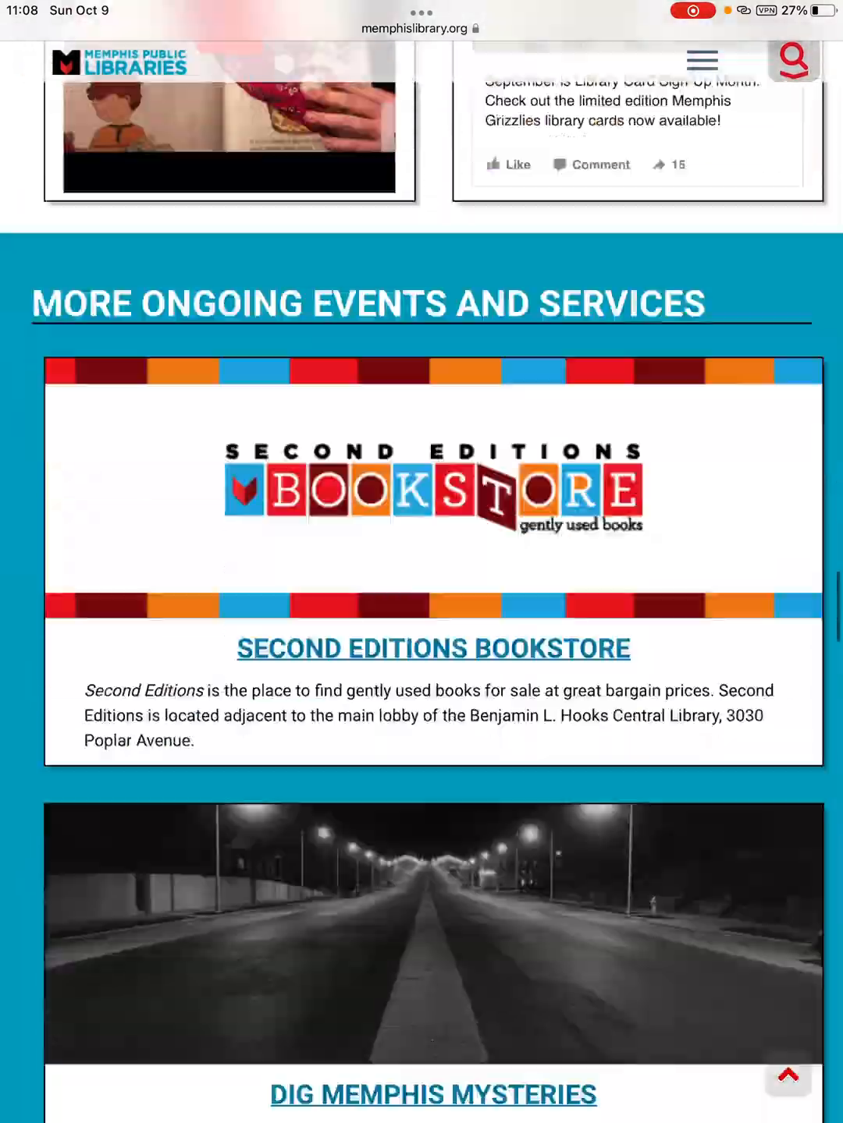
scroll(down, 3)
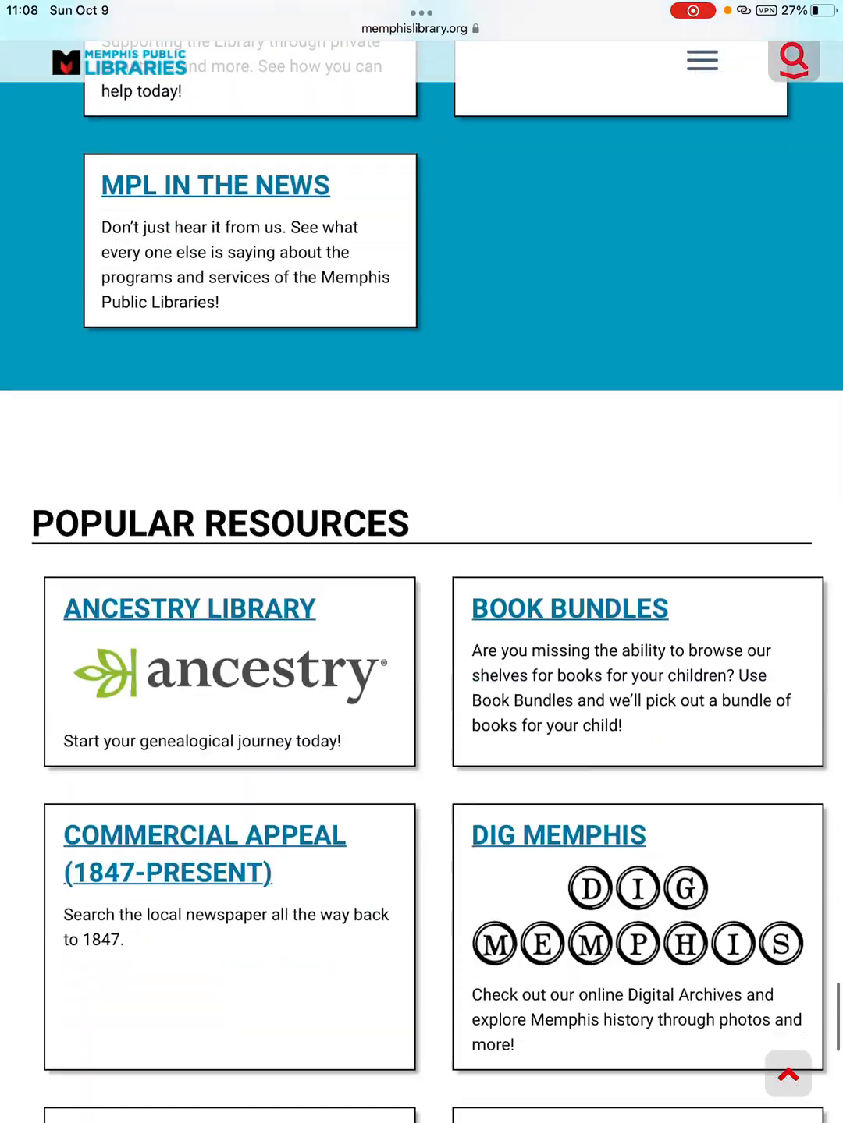
scroll(down, 3)
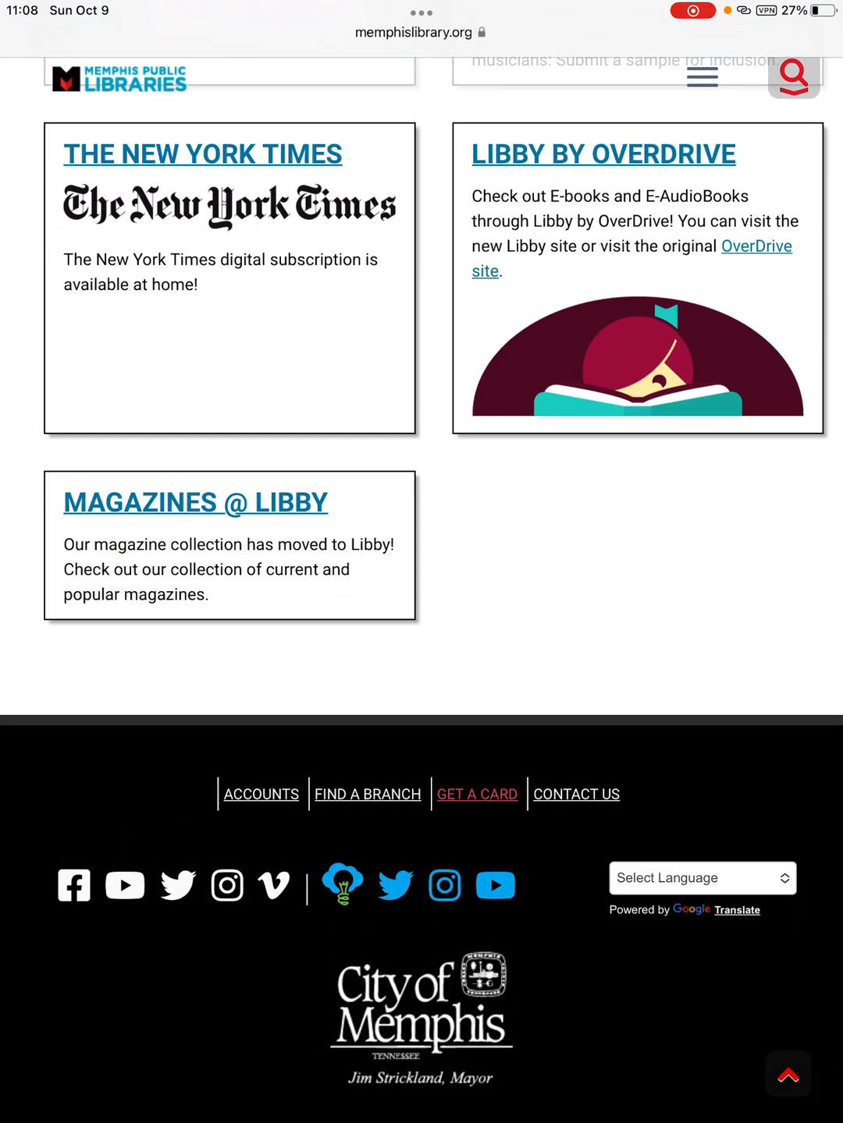
click(421, 31)
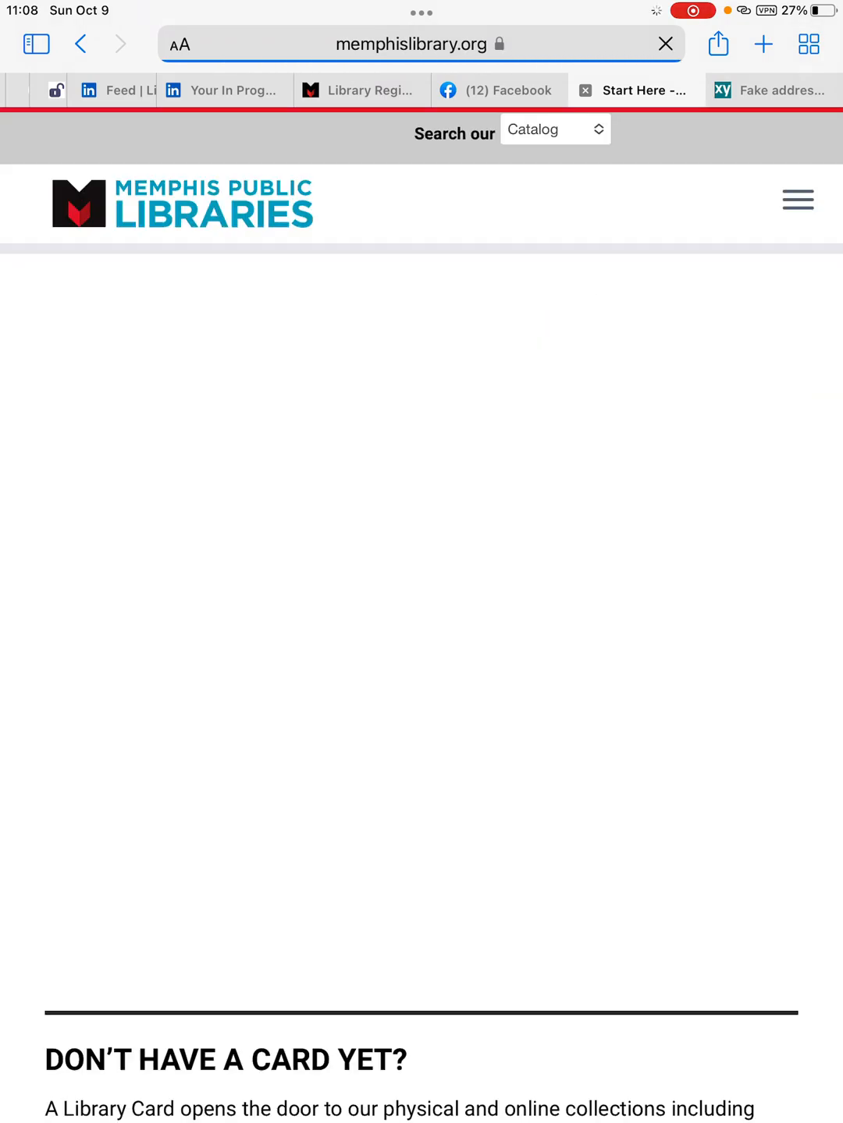
Reach Apply Online Today and load the blank Library Card Registration – Online Card form
scroll(down, 3)
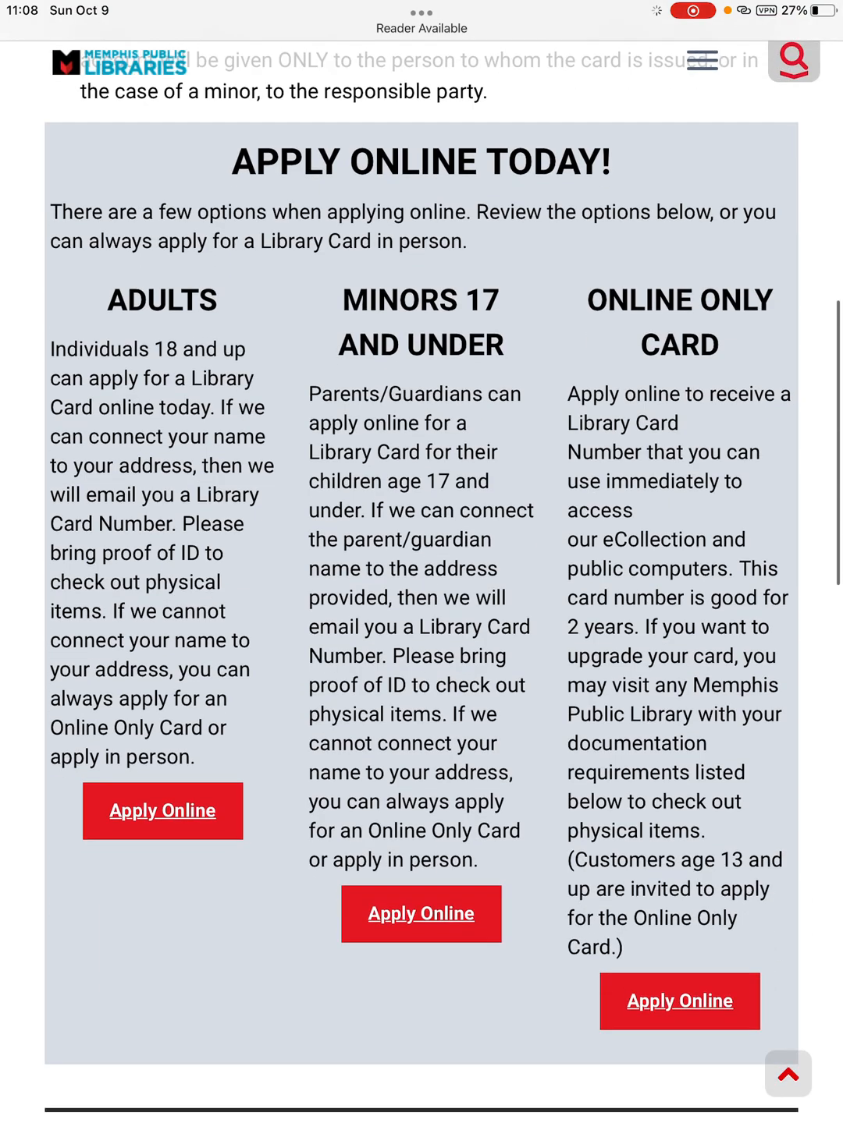
scroll(down, 3)
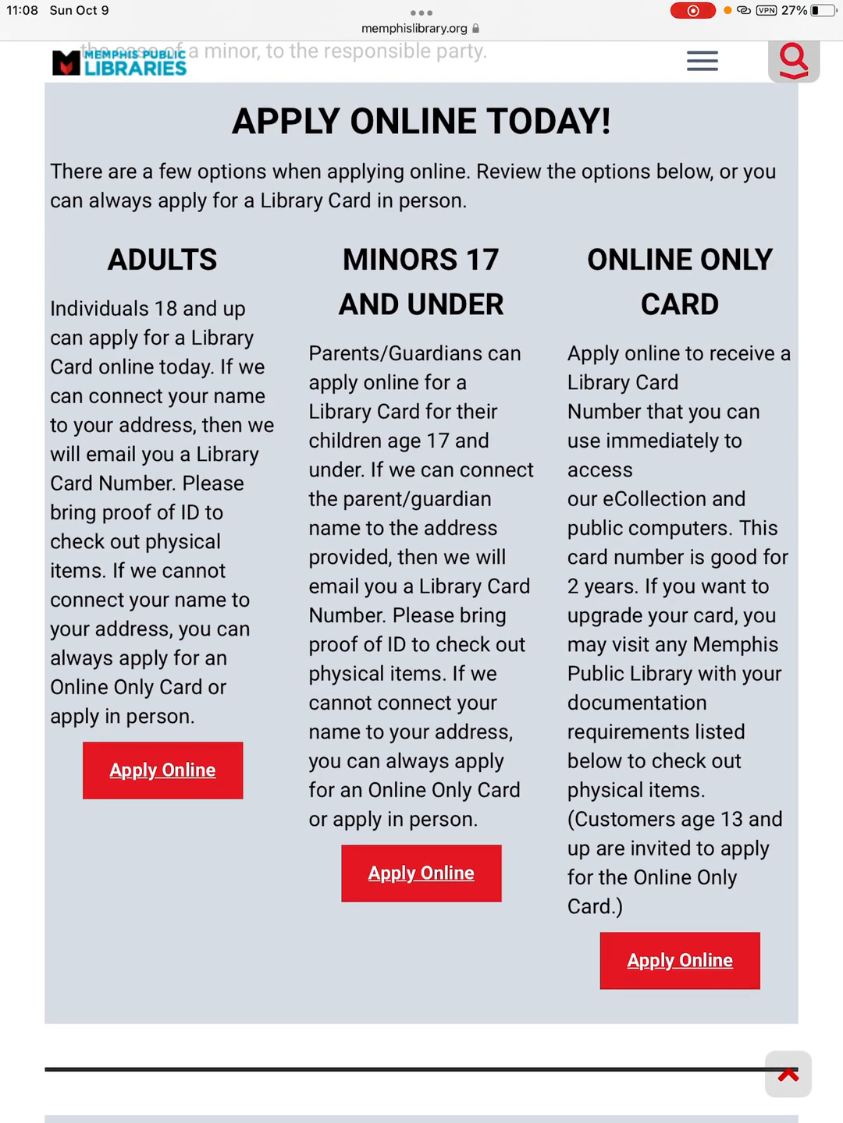
scroll(down, 3)
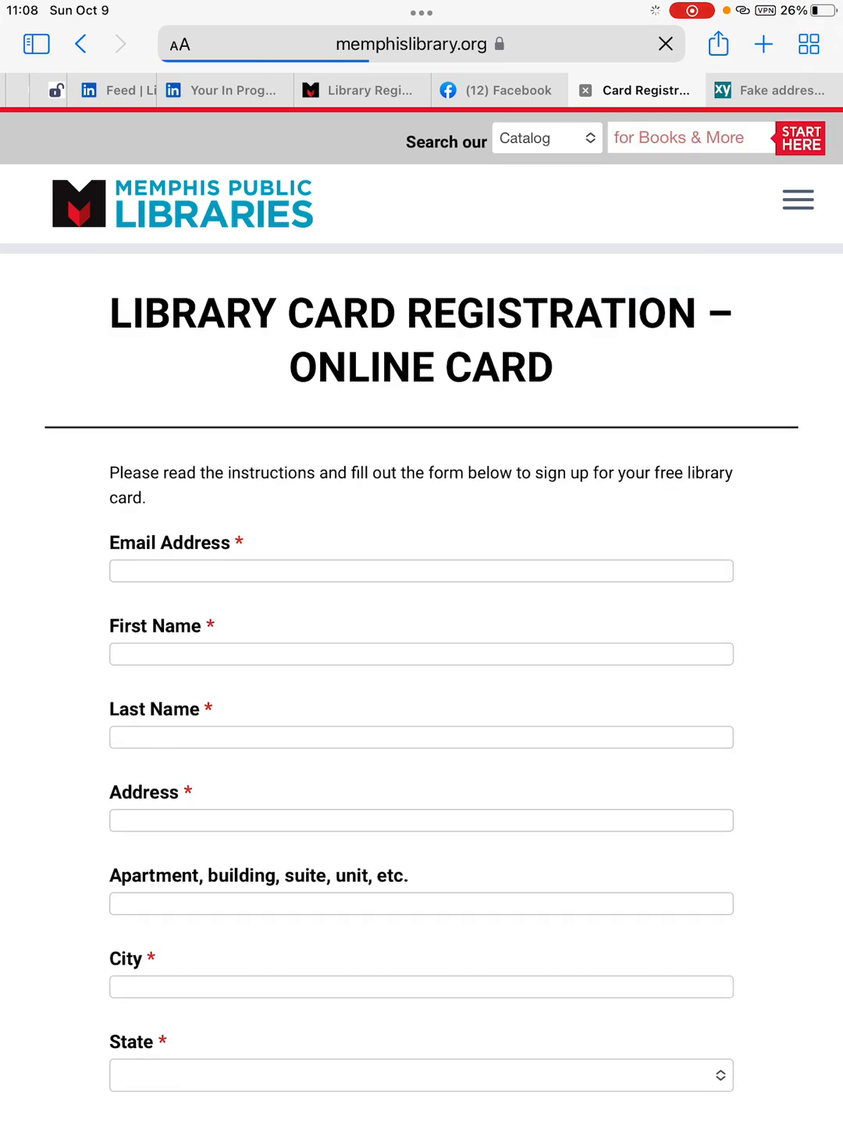
scroll(down, 3)
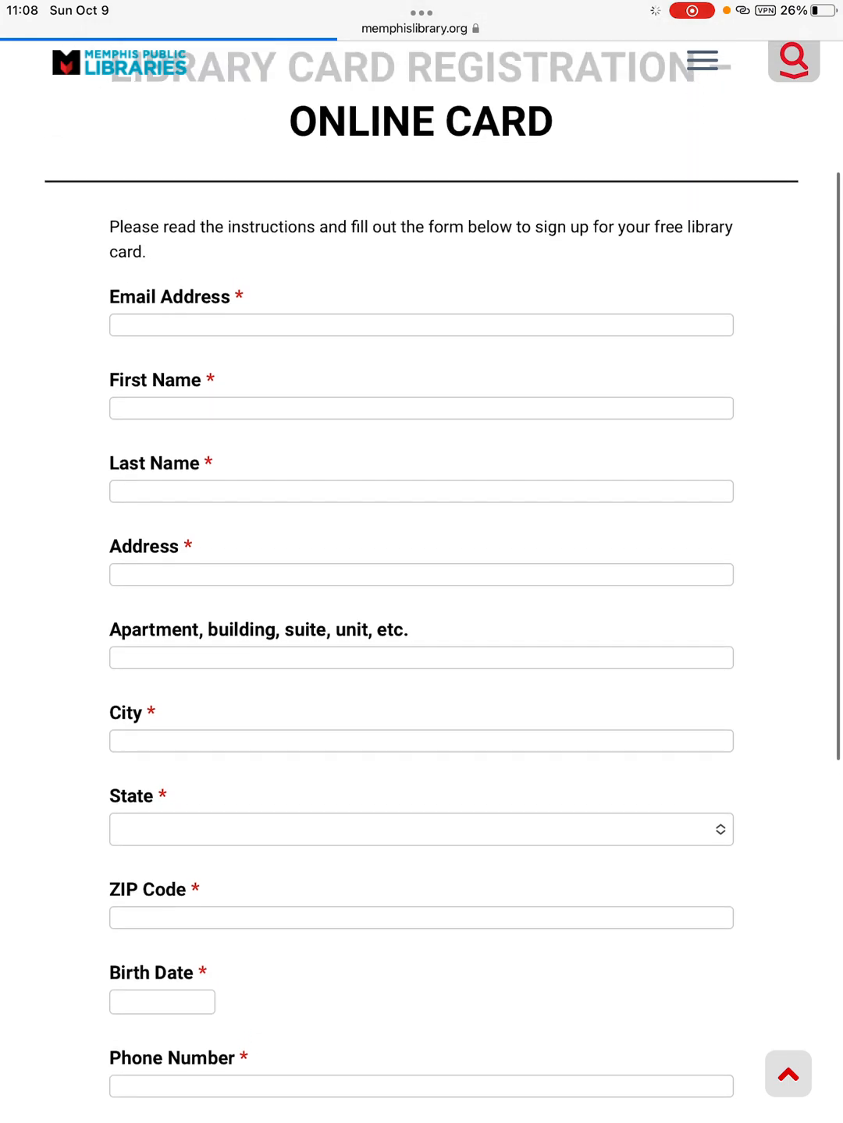
scroll(down, 3)
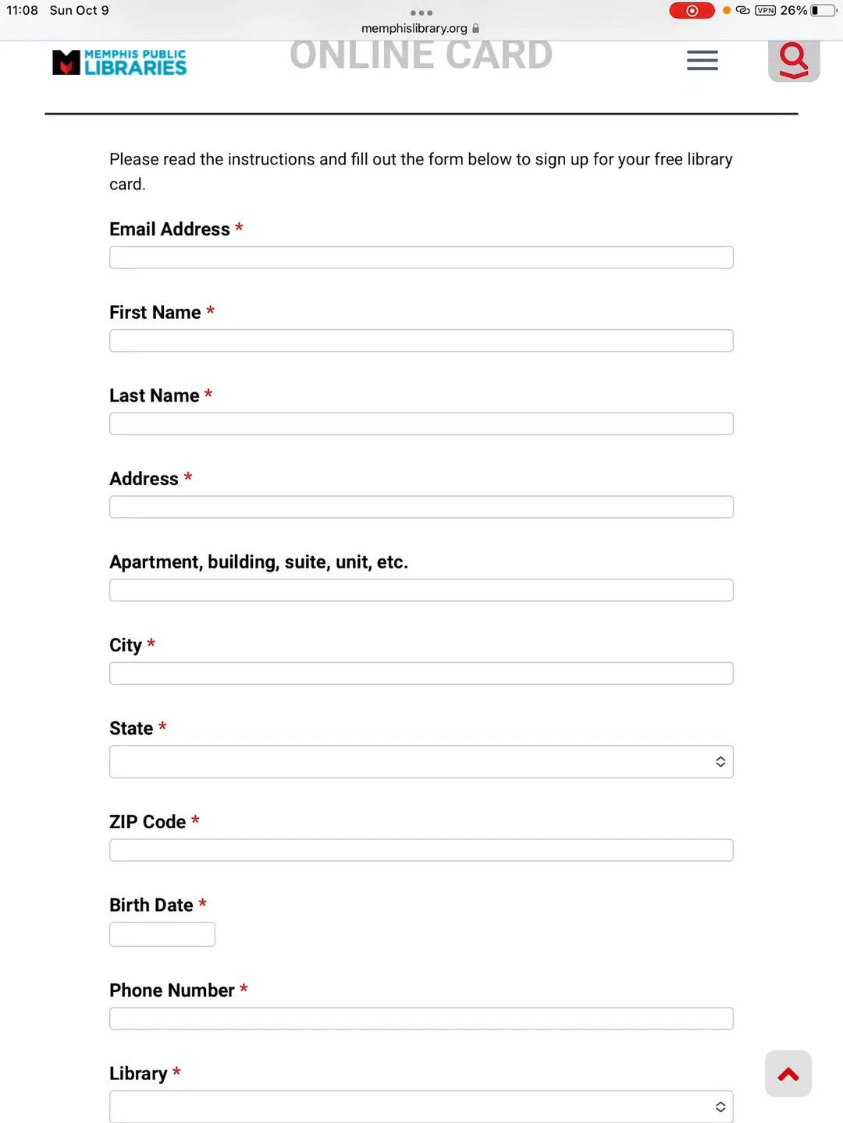
scroll(down, 3)
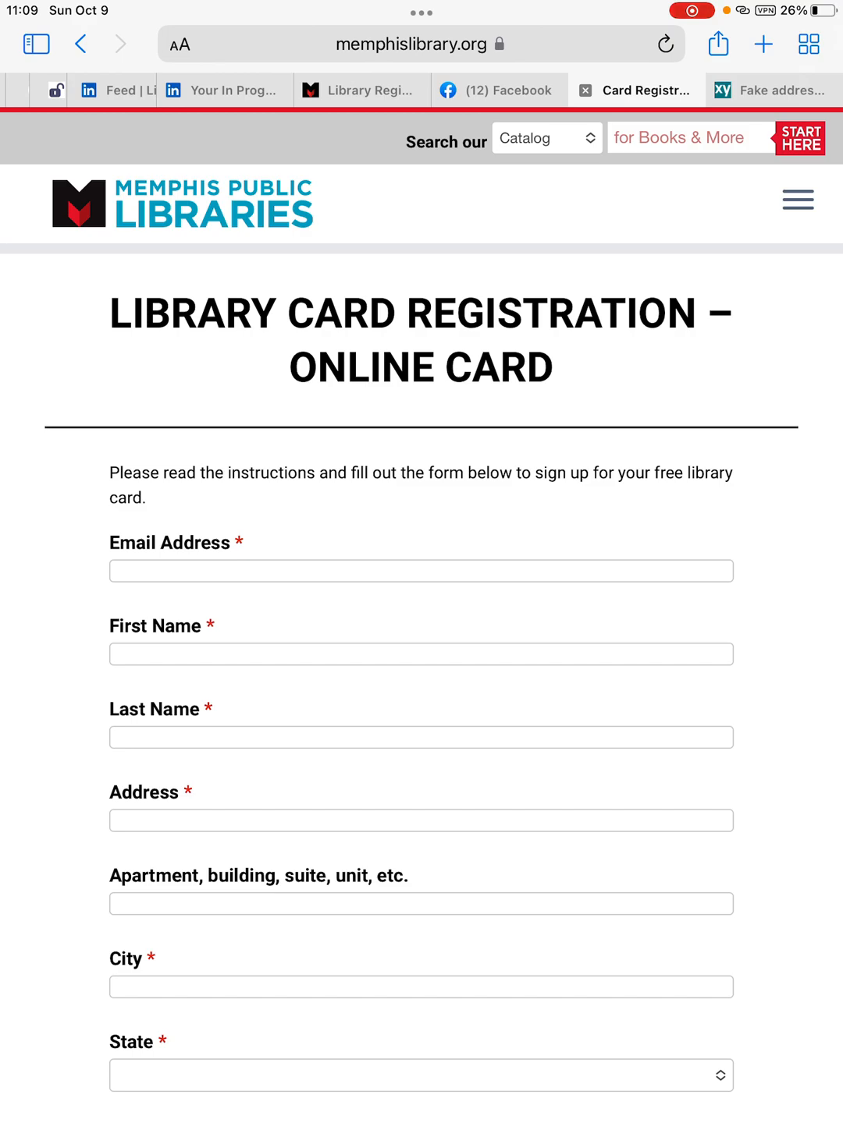
click(773, 89)
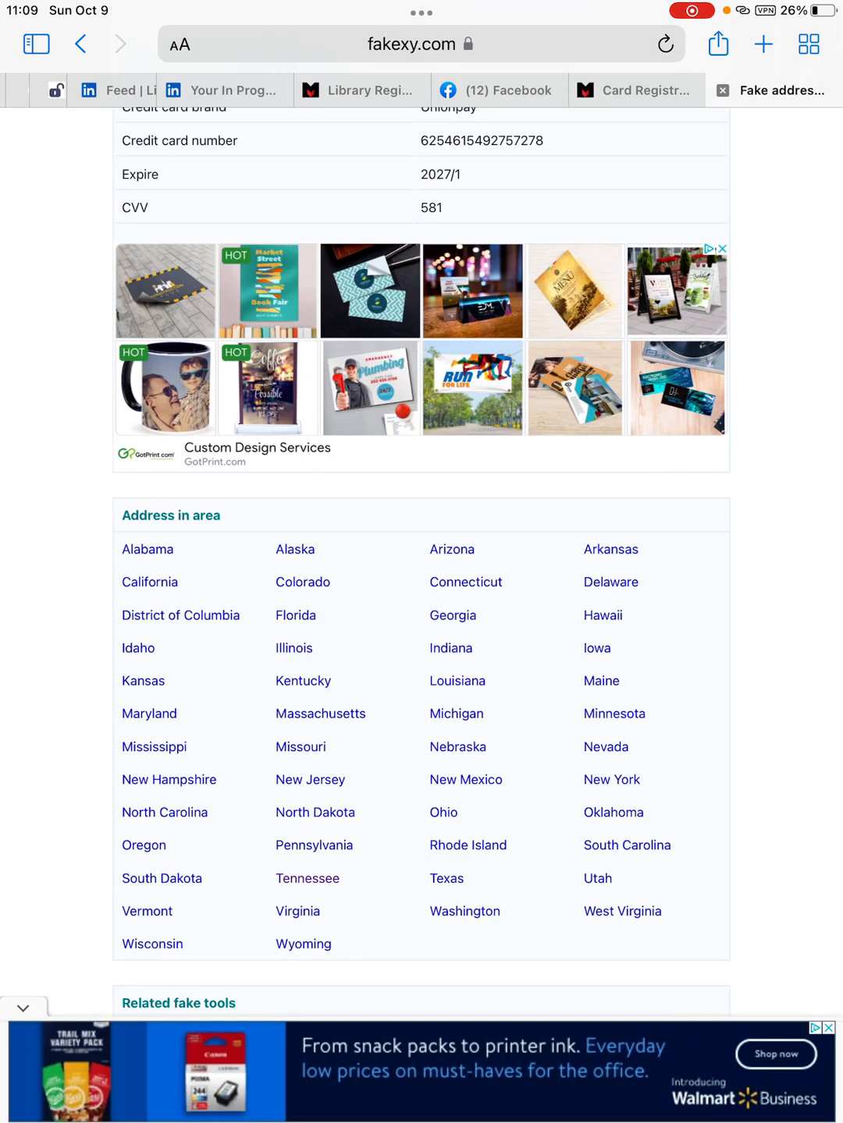
scroll(down, 3)
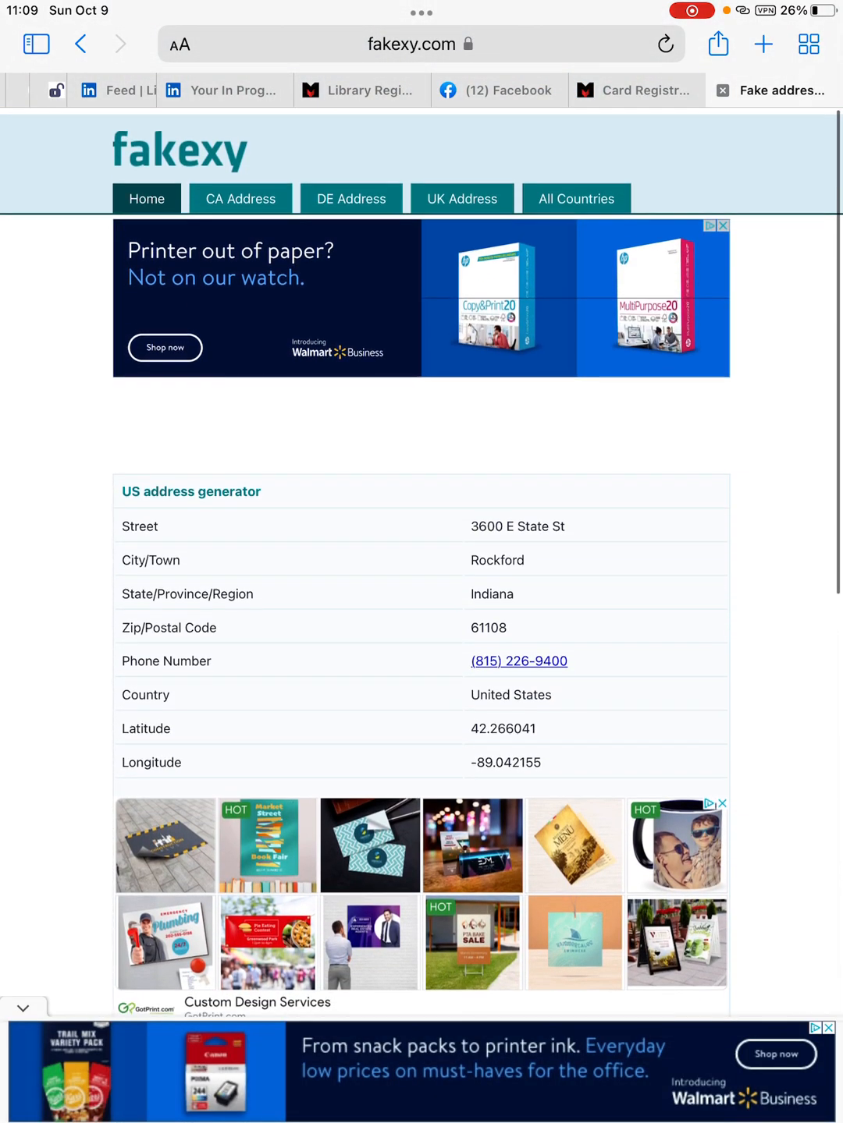
scroll(down, 3)
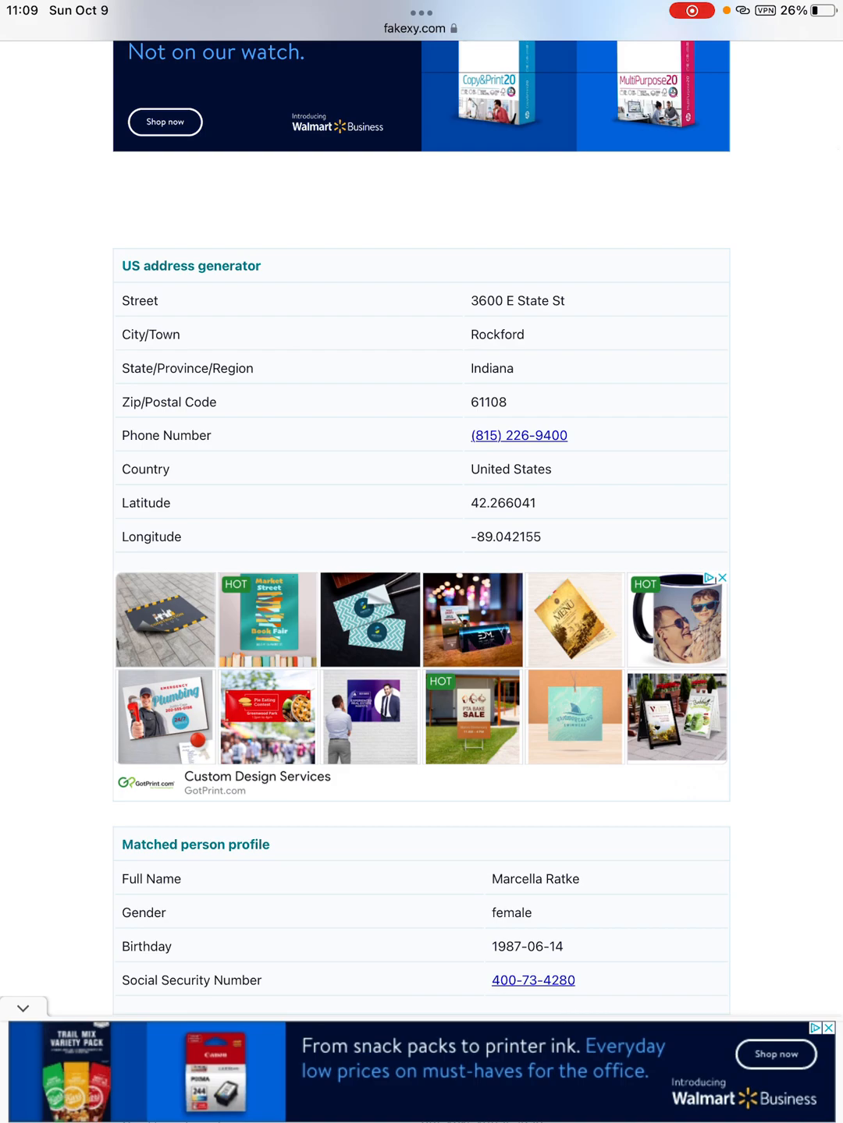
scroll(down, 3)
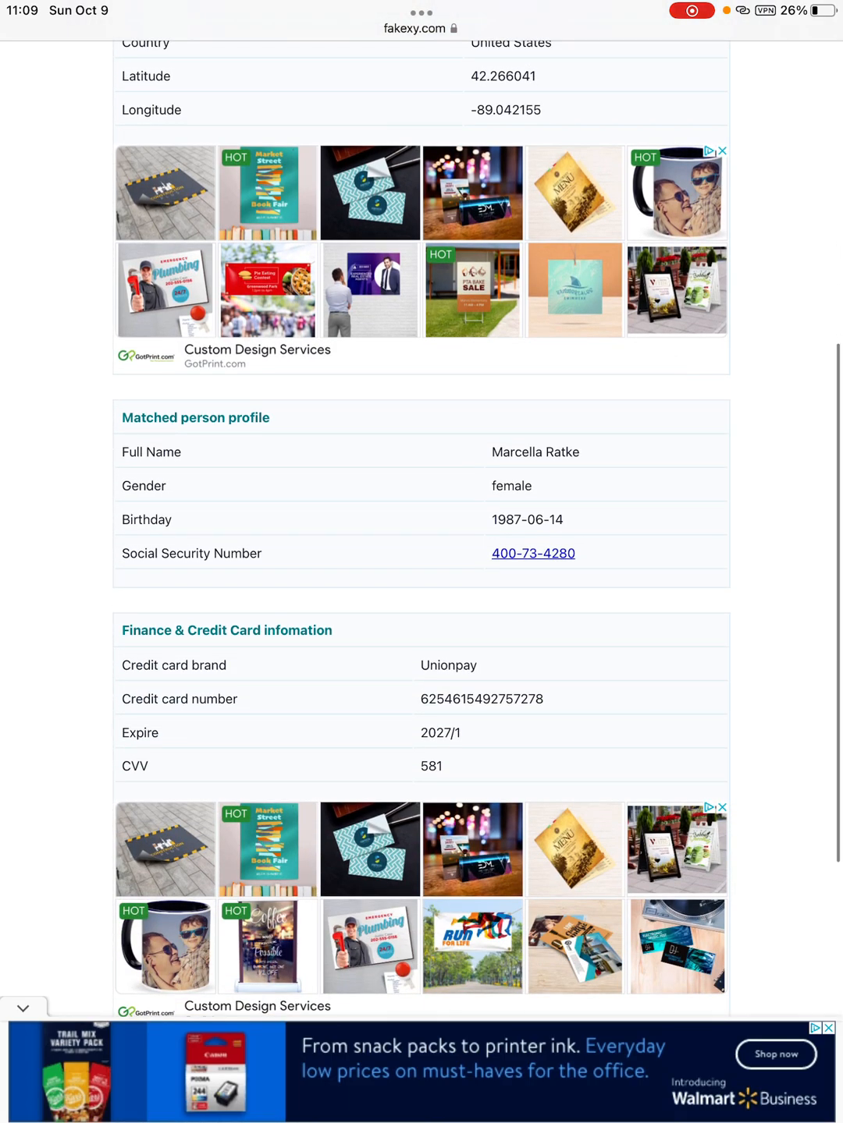
scroll(down, 3)
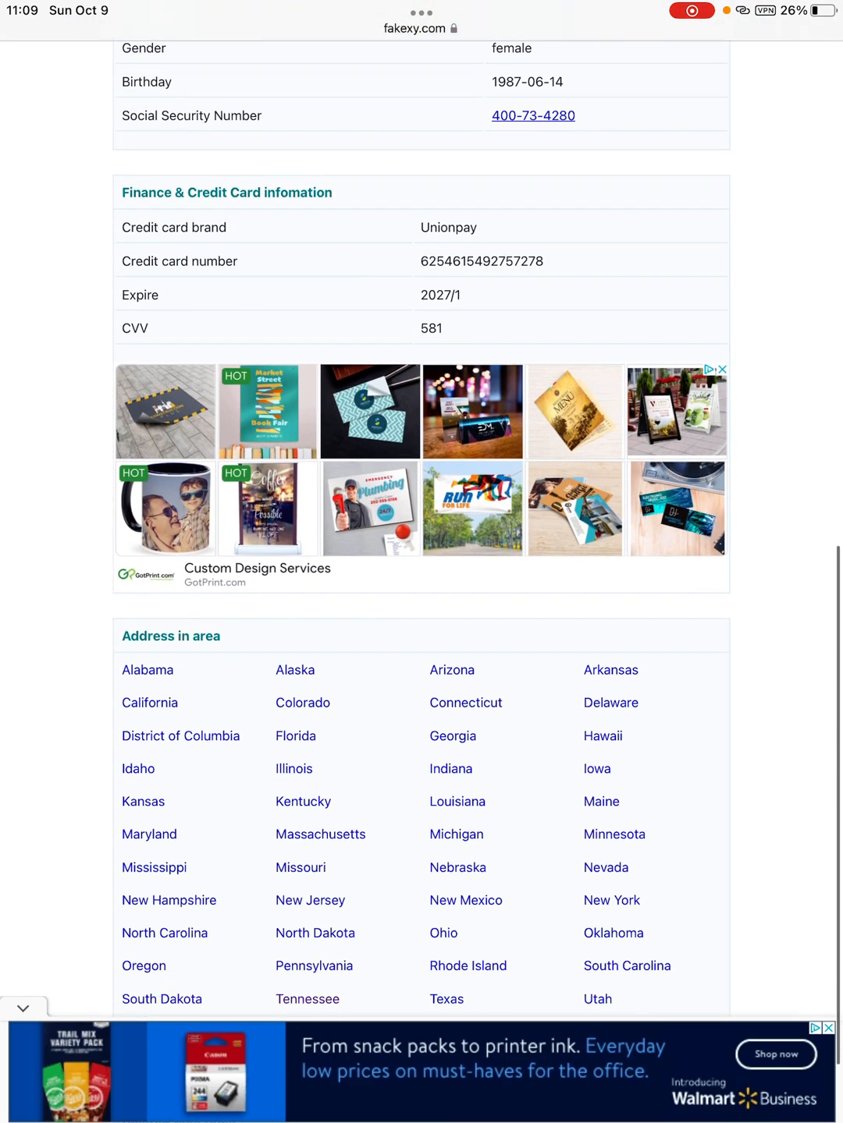
scroll(down, 3)
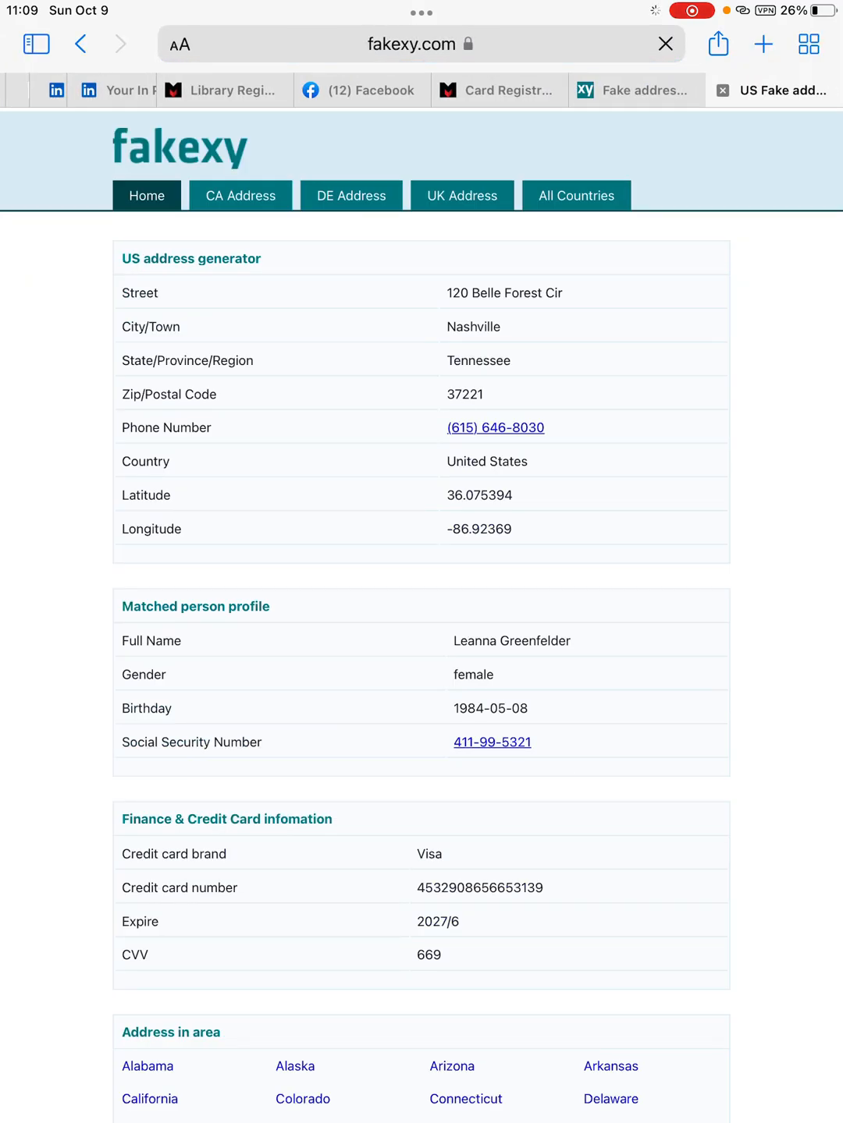
scroll(down, 3)
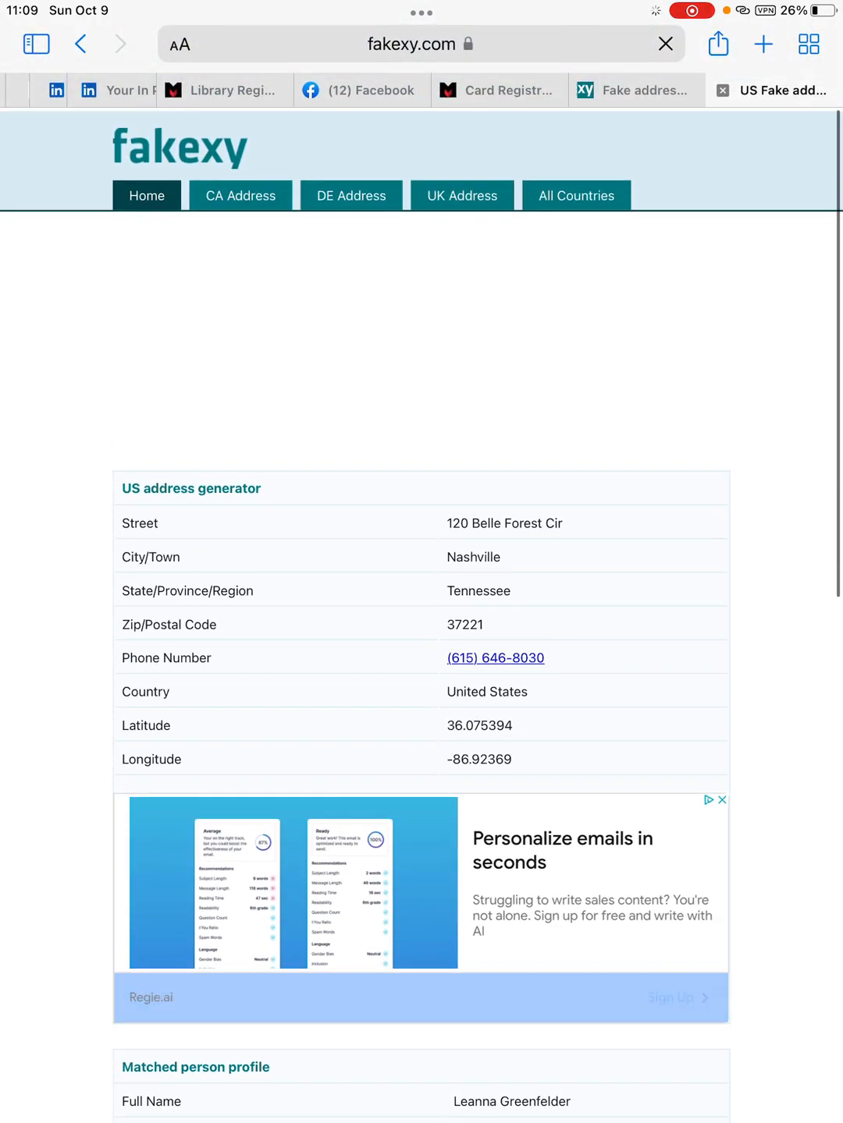
scroll(down, 3)
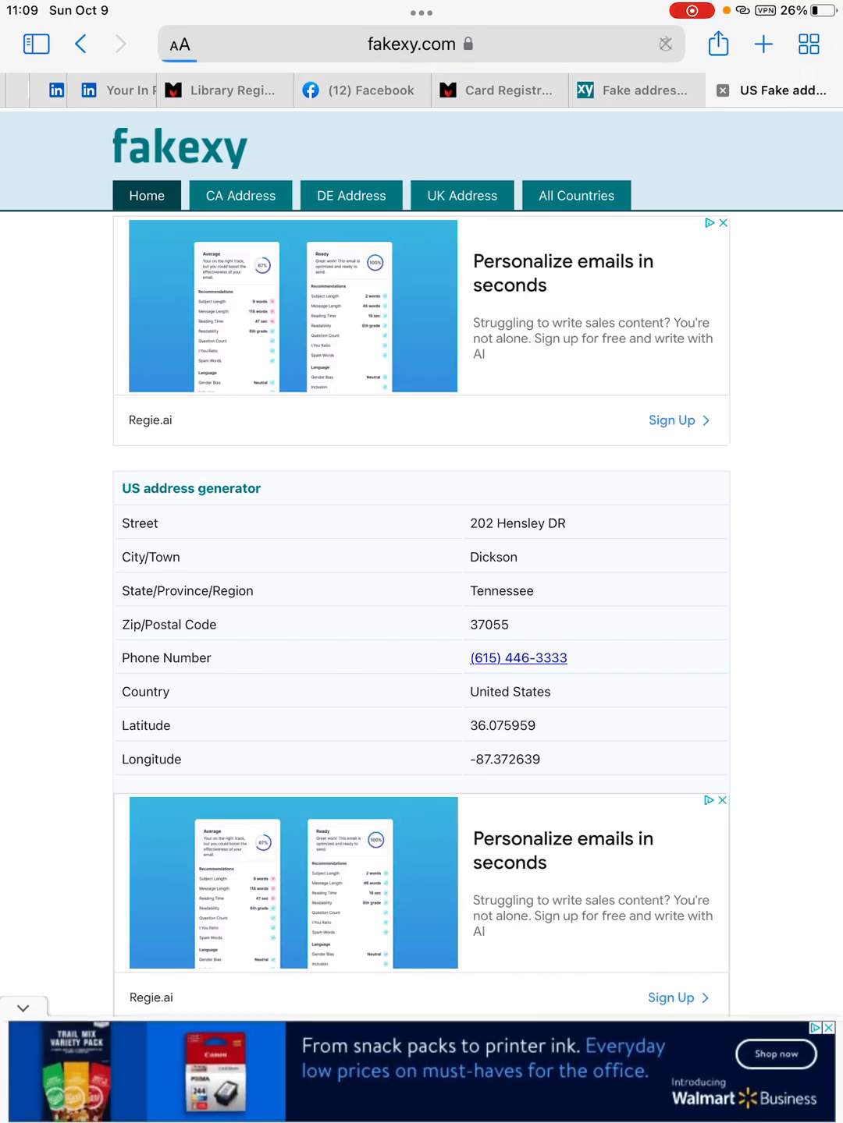
click(665, 44)
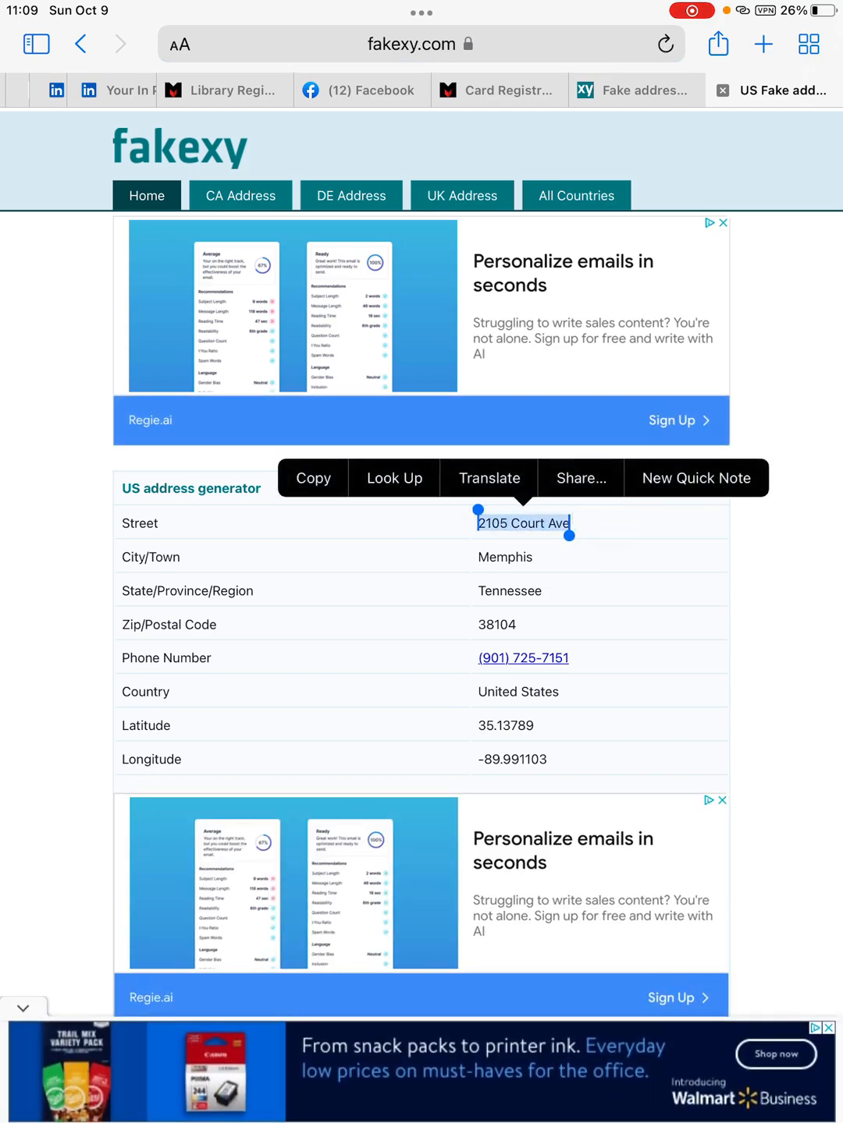
click(499, 88)
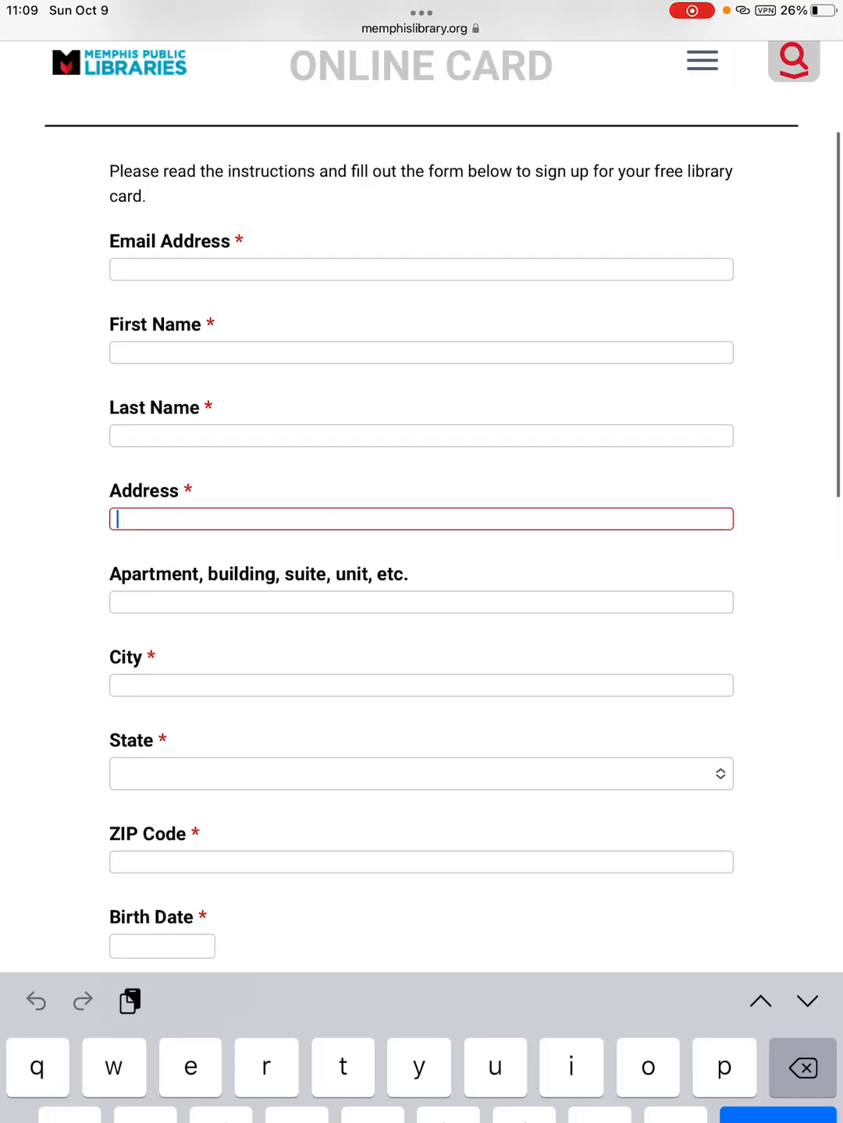
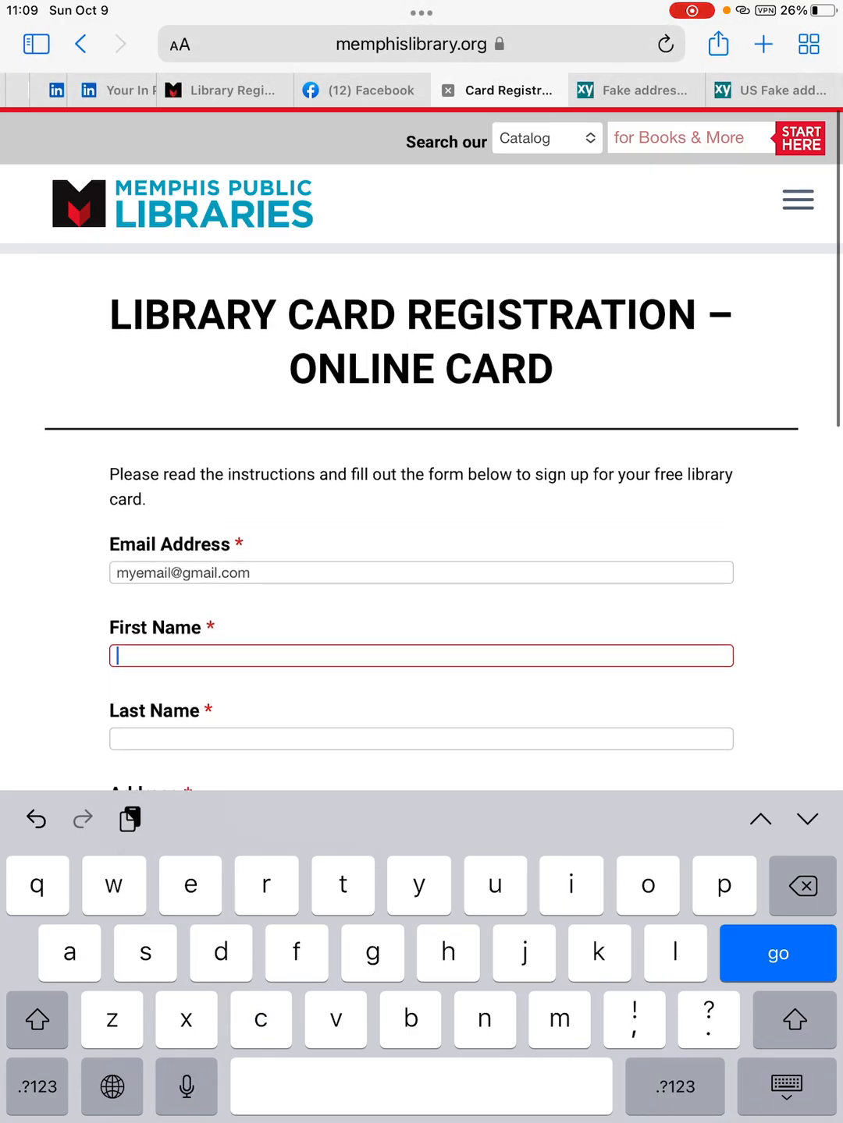
click(634, 89)
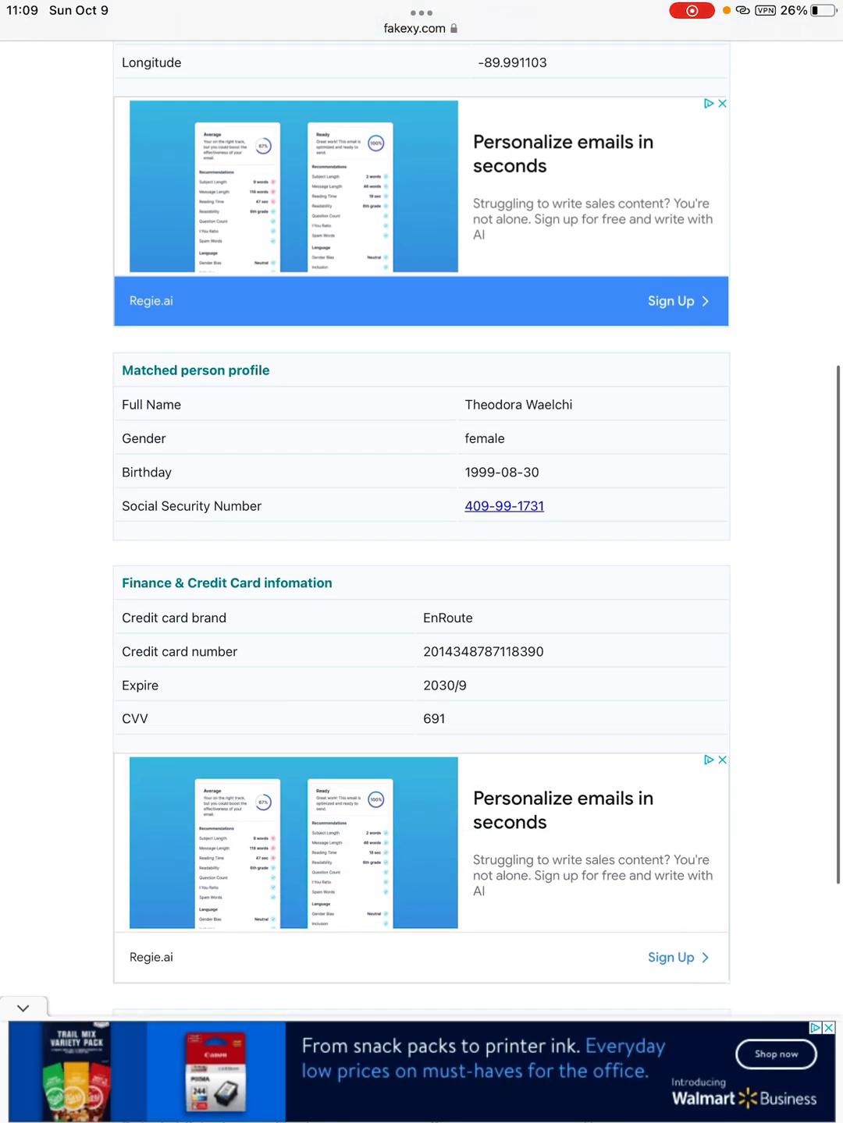
double_click(518, 404)
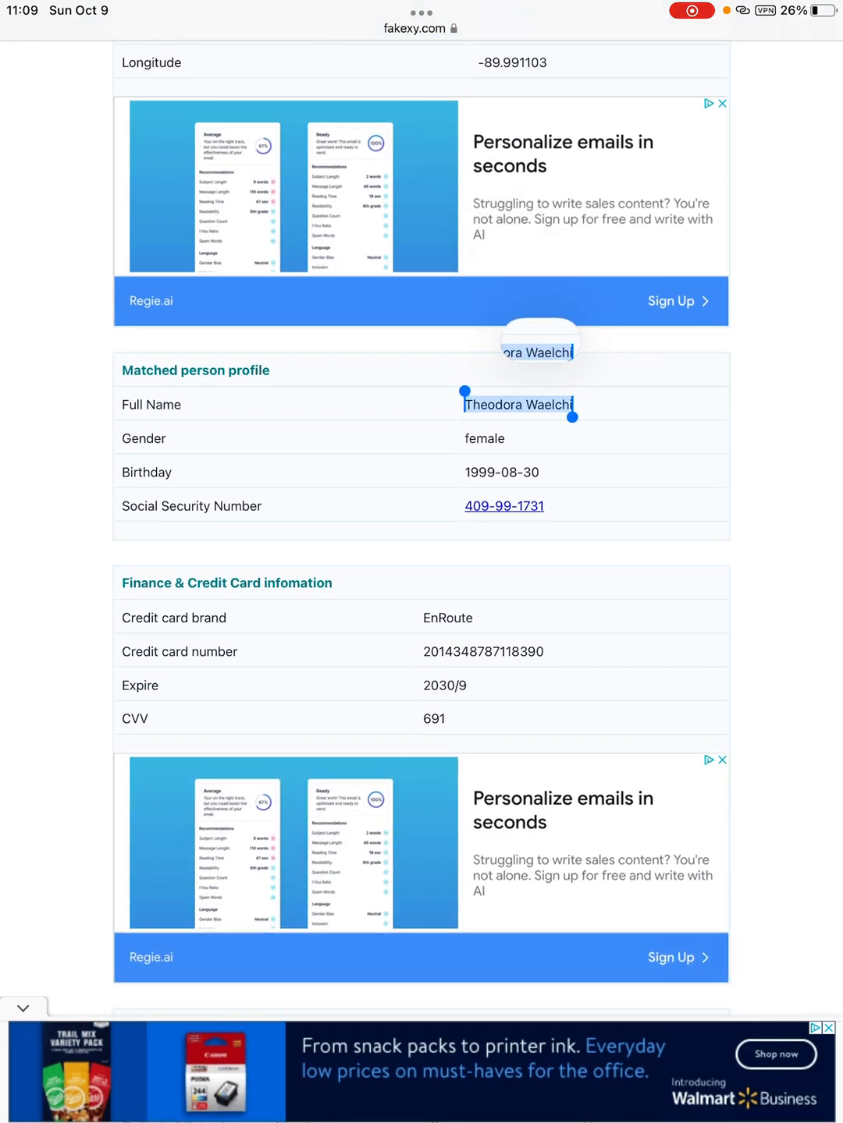
click(518, 405)
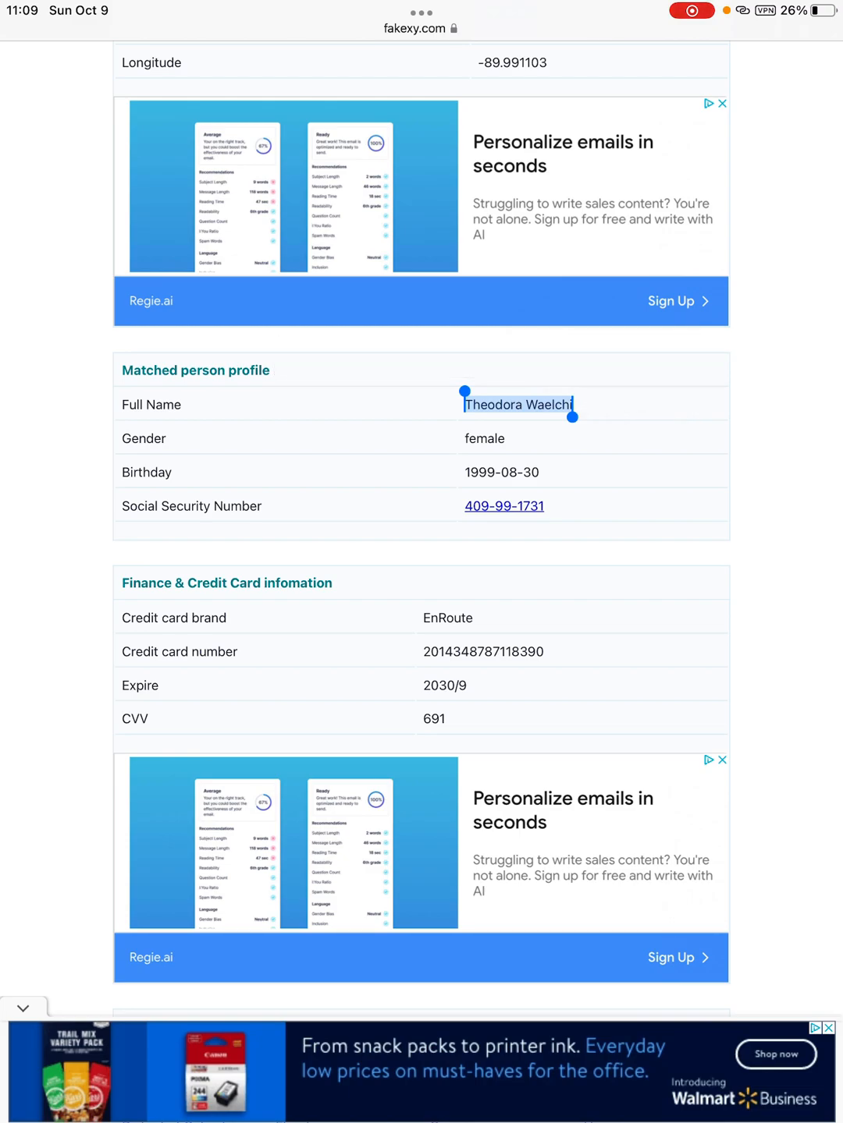
click(508, 89)
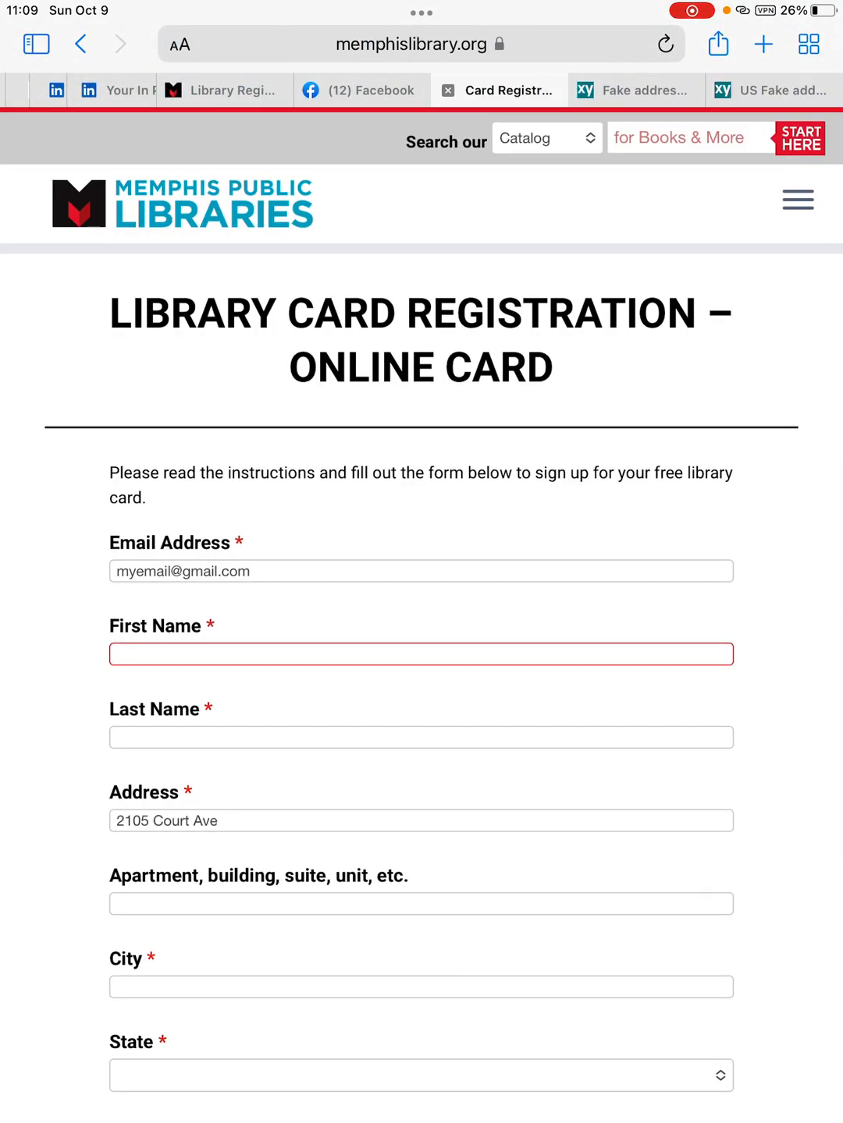
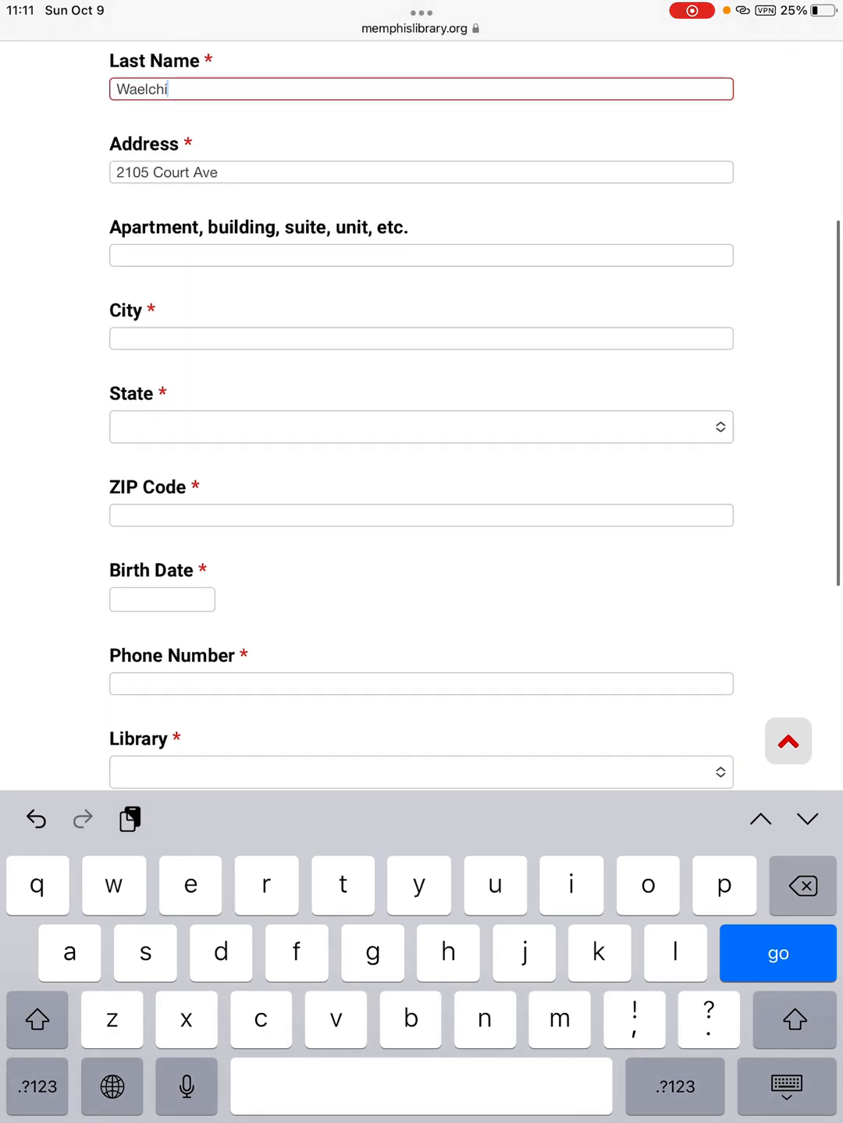
text(Memphis)
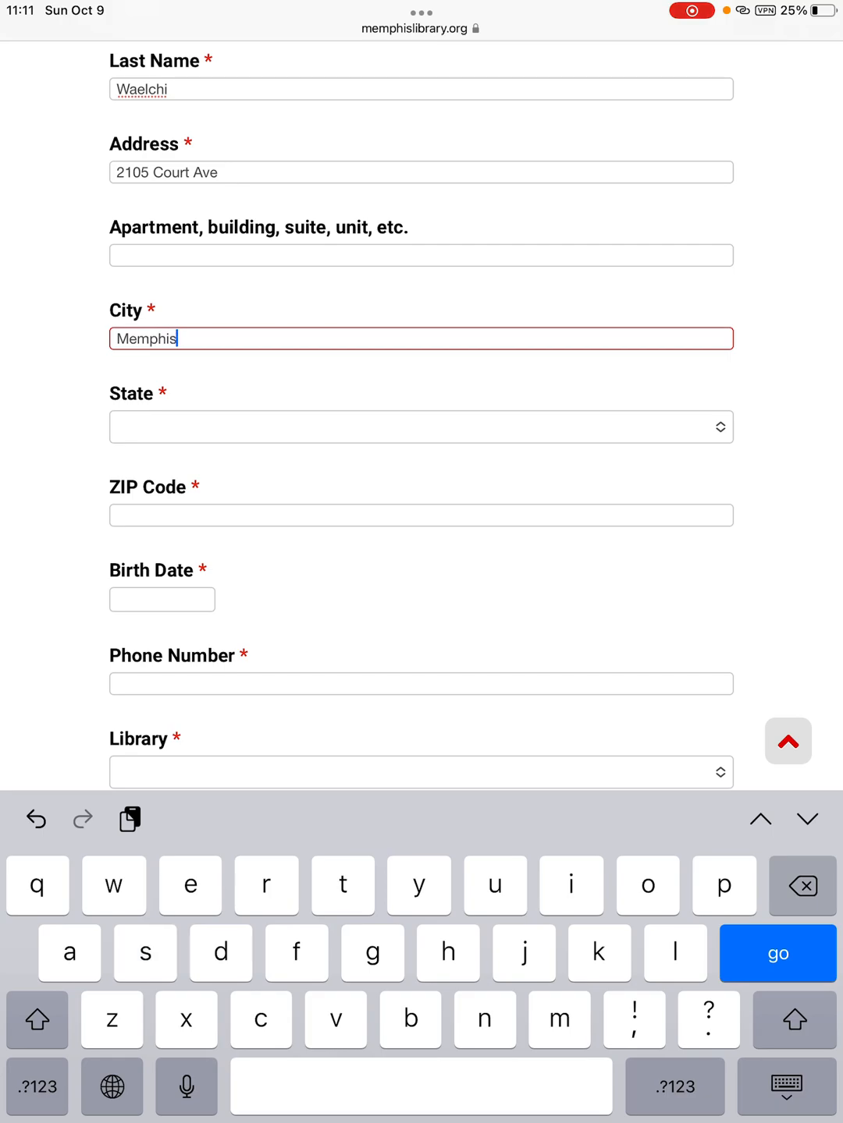
Set State to Tennessee and ZIP Code to 38104, then look up the birthday on fakexy
click(422, 427)
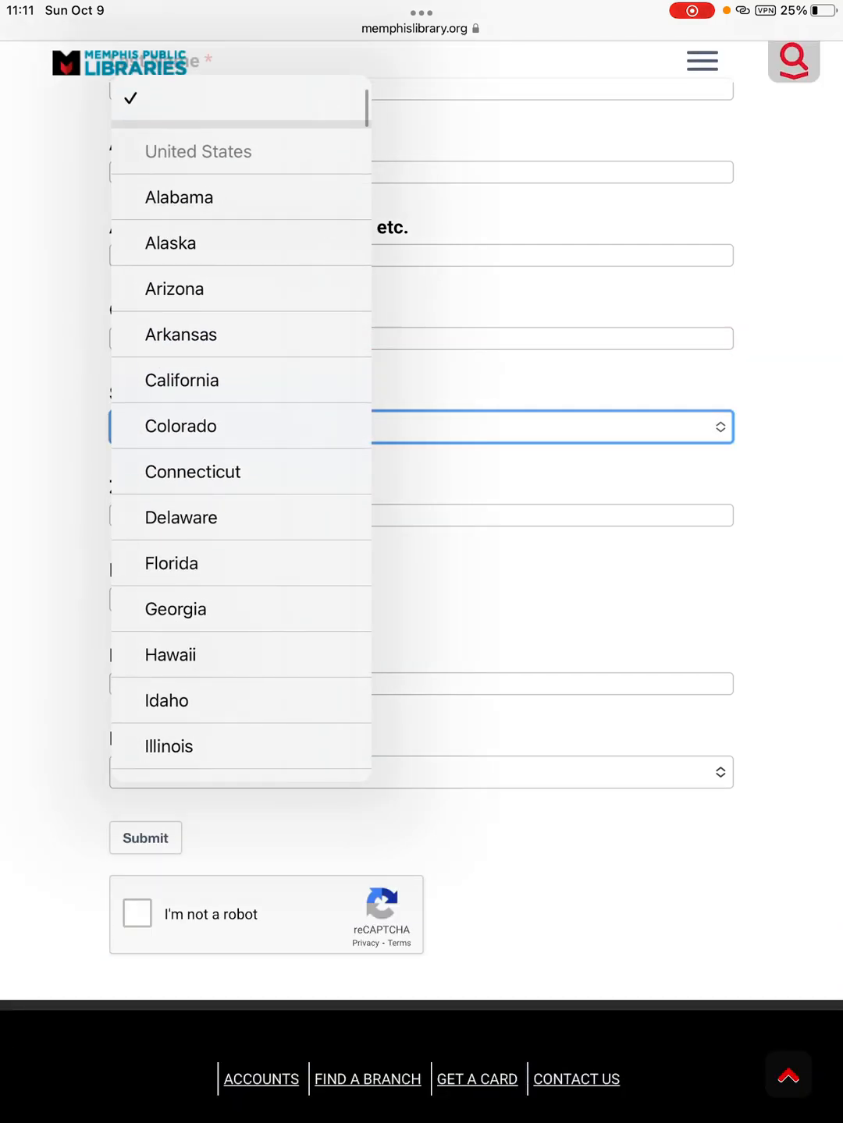
scroll(down, 3)
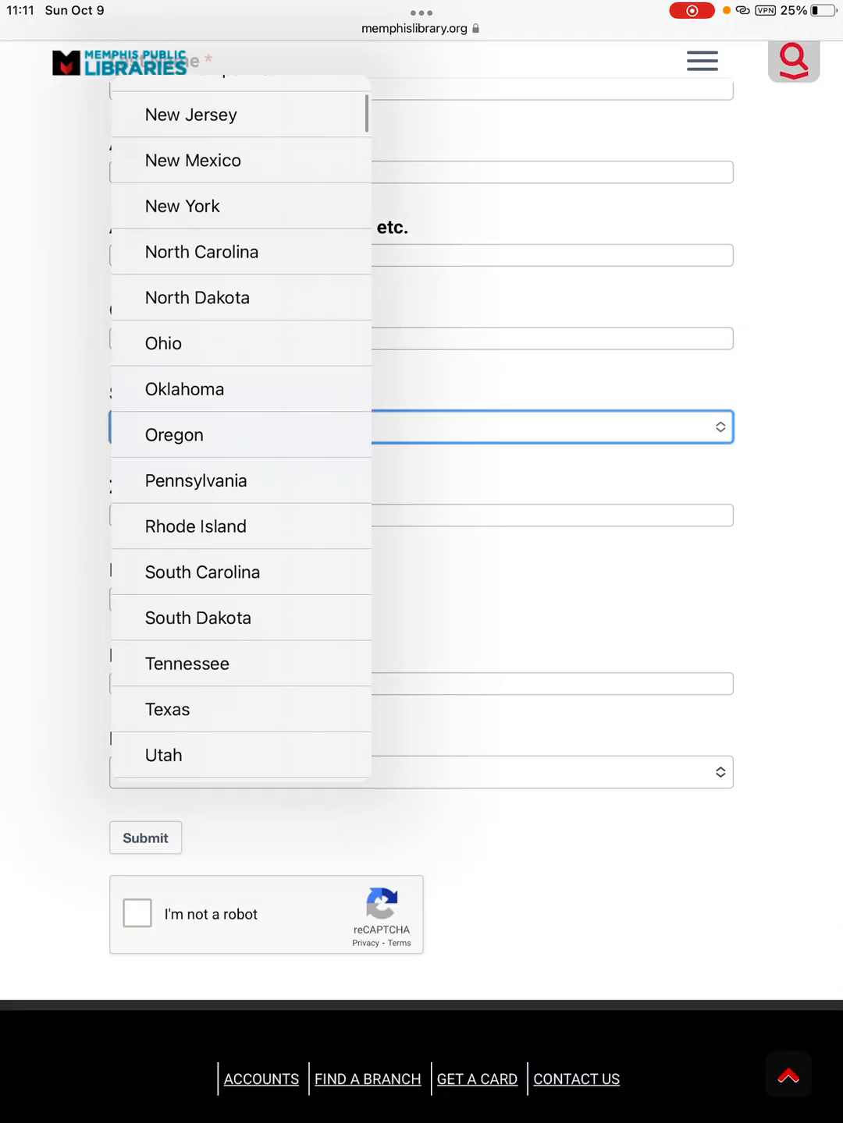
click(188, 665)
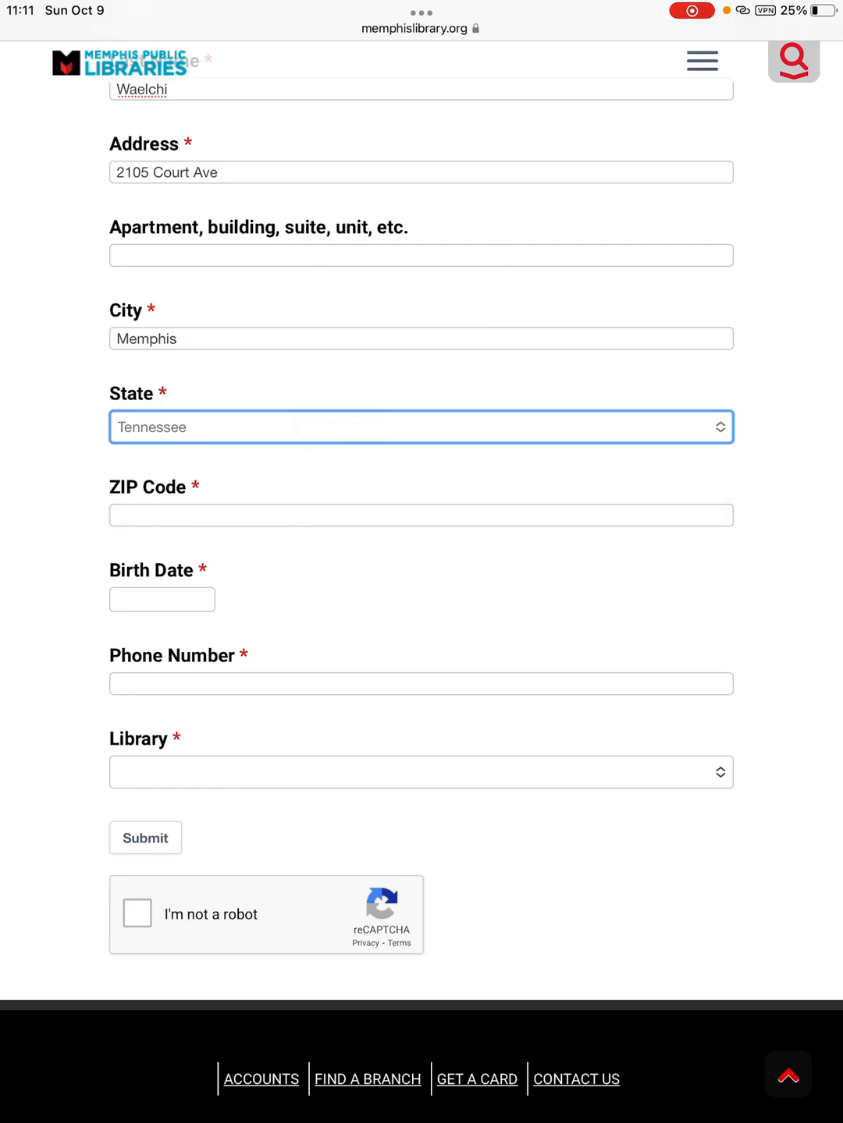
click(635, 89)
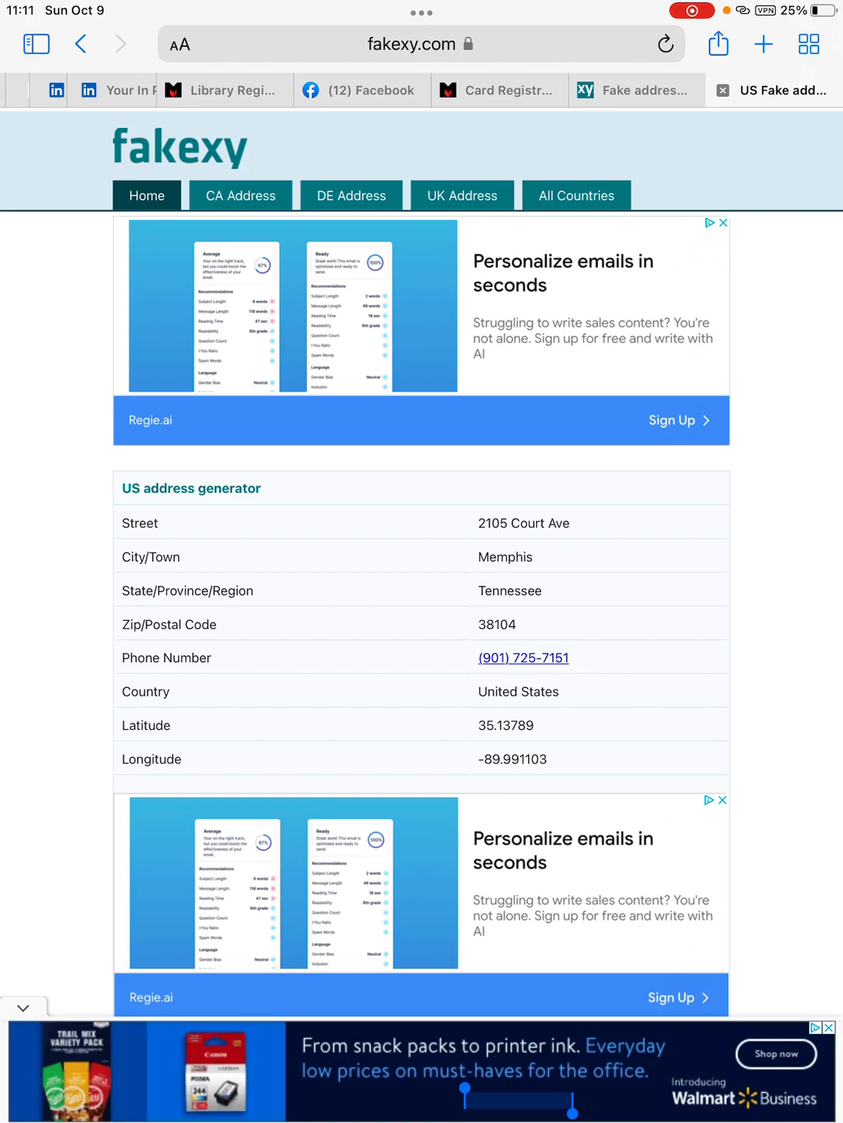
click(503, 88)
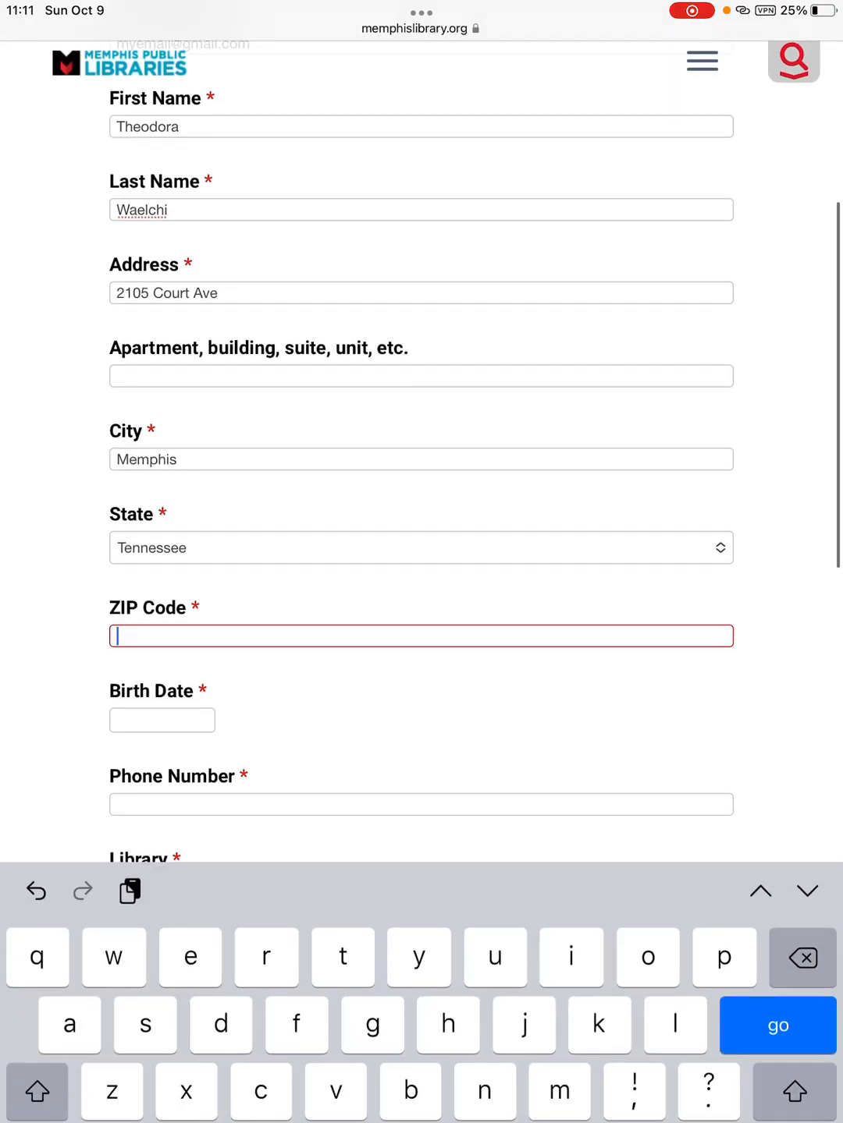
text(38104)
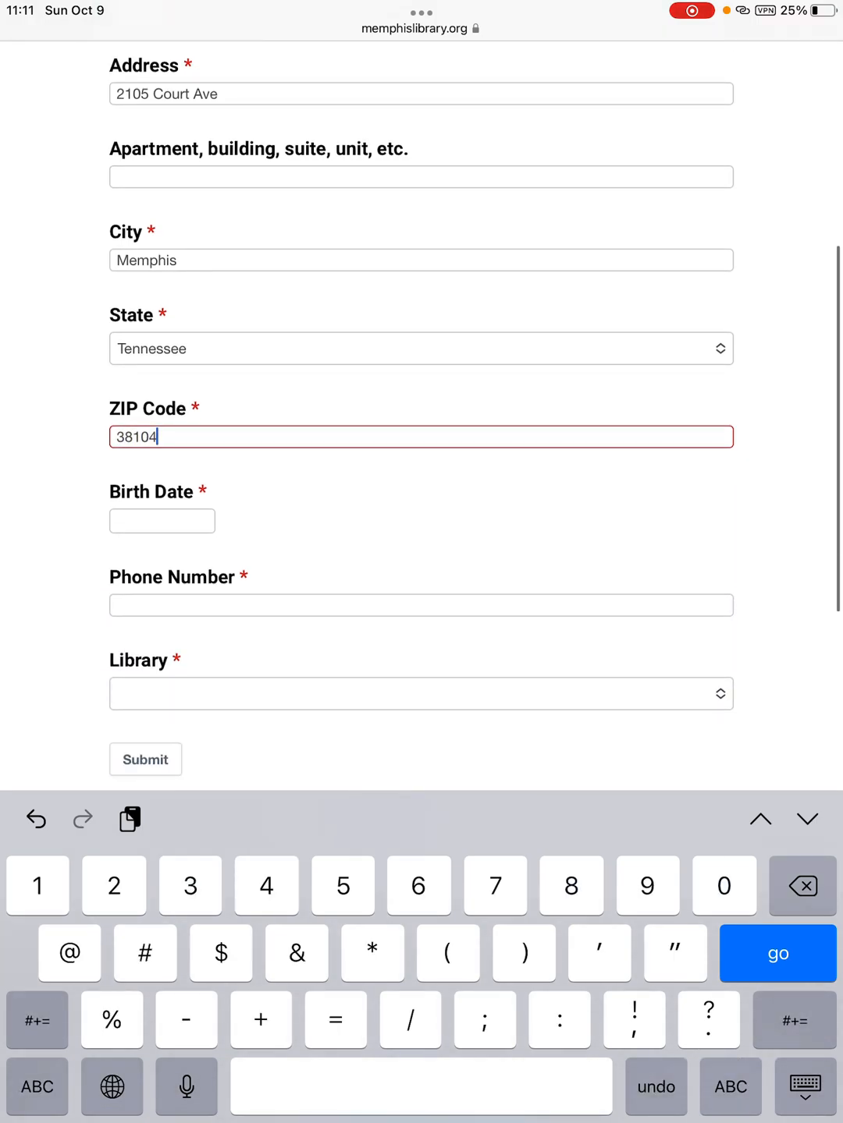
click(637, 89)
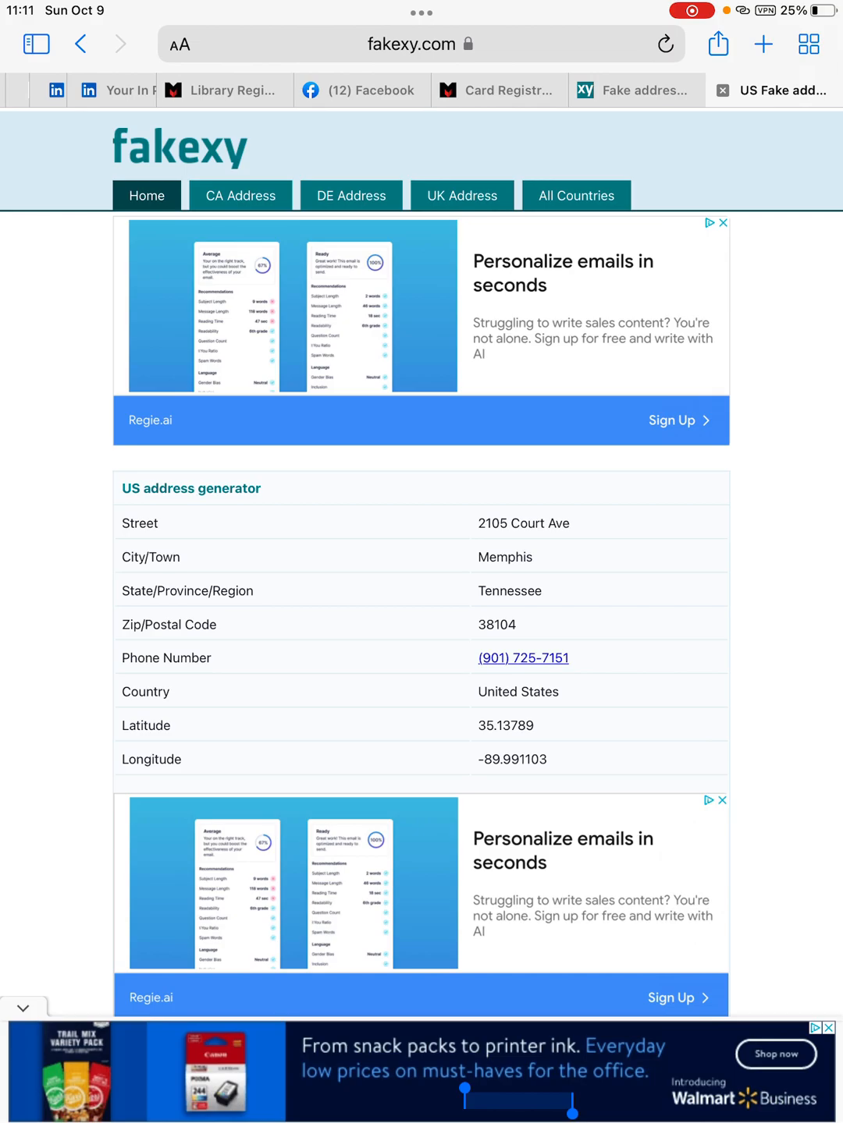
scroll(down, 3)
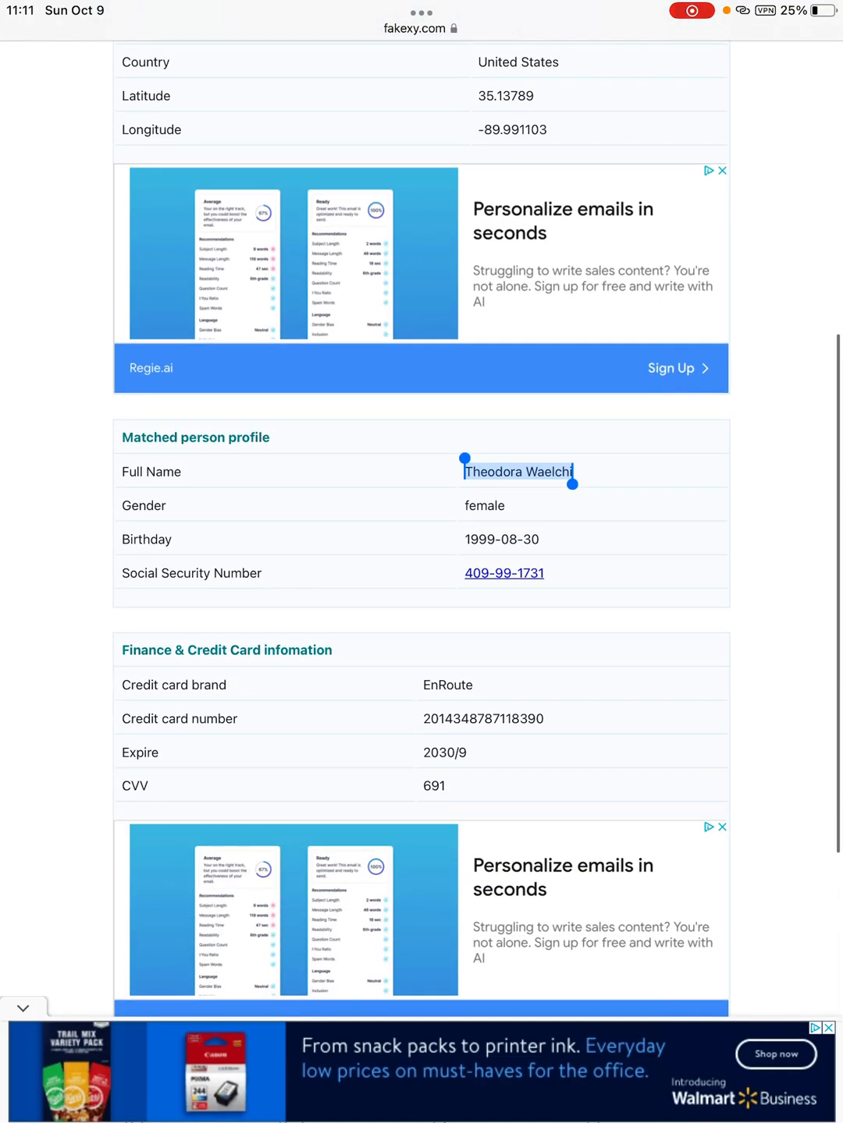
Set Birth Date to Aug 30, 1999 and return to fakexy for the phone number
click(506, 89)
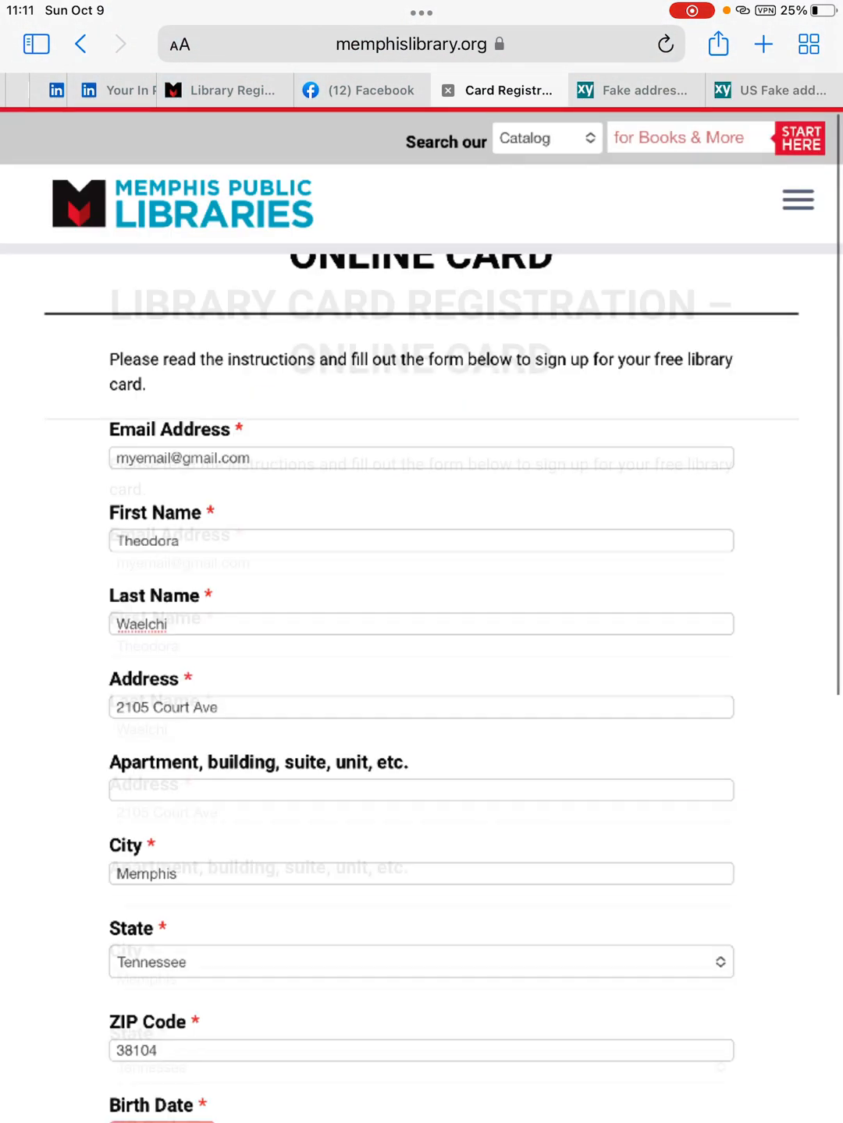
scroll(down, 3)
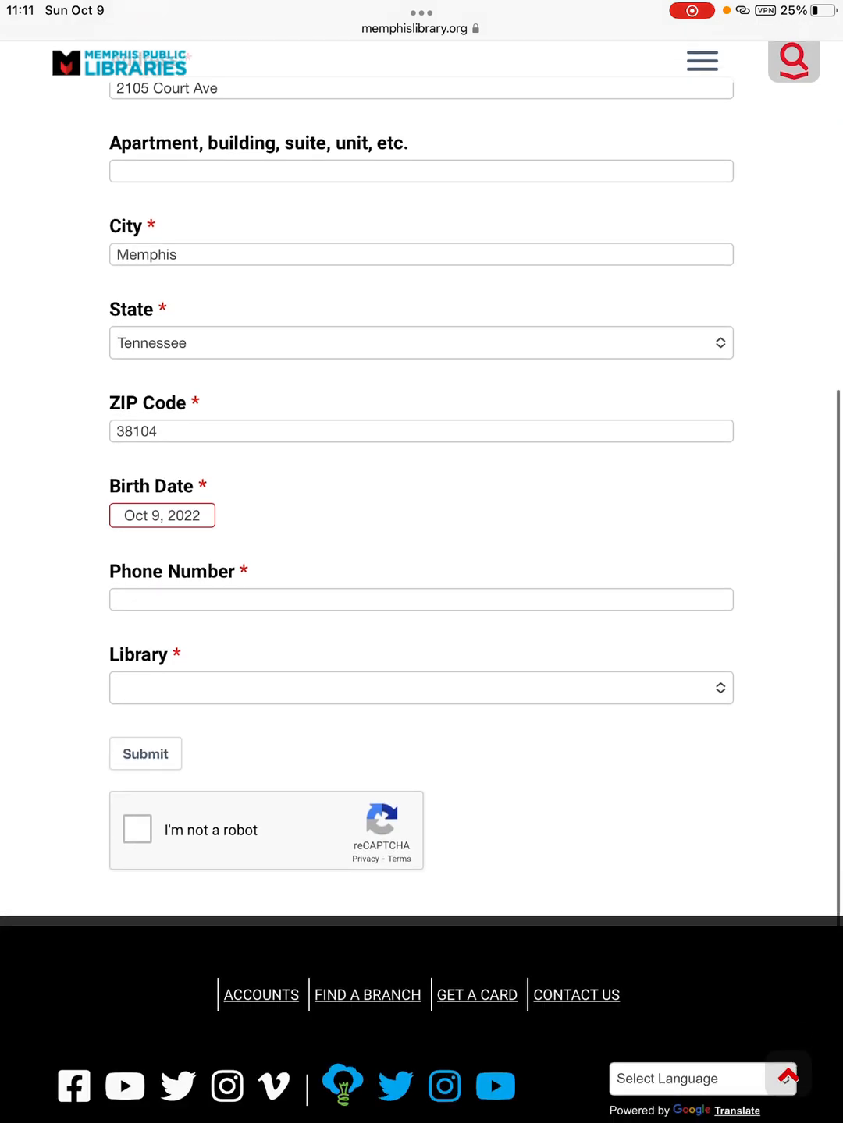
click(163, 515)
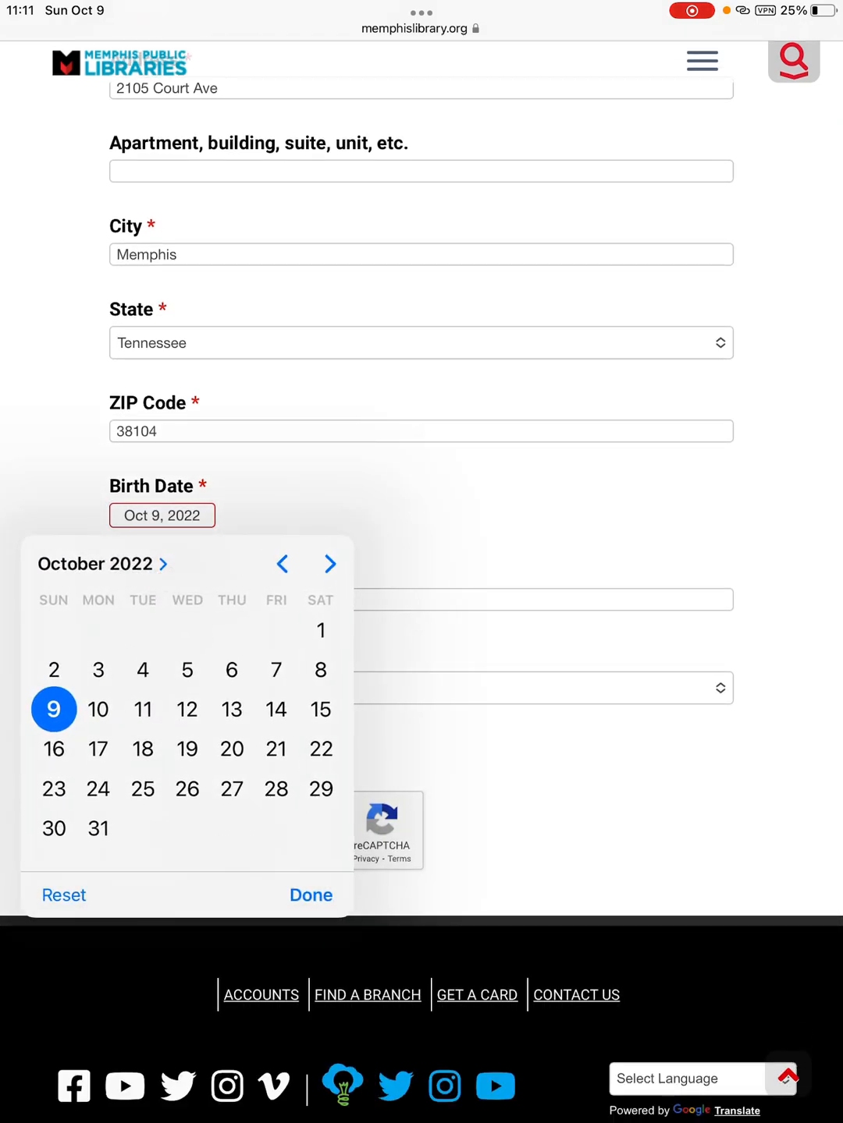
click(53, 828)
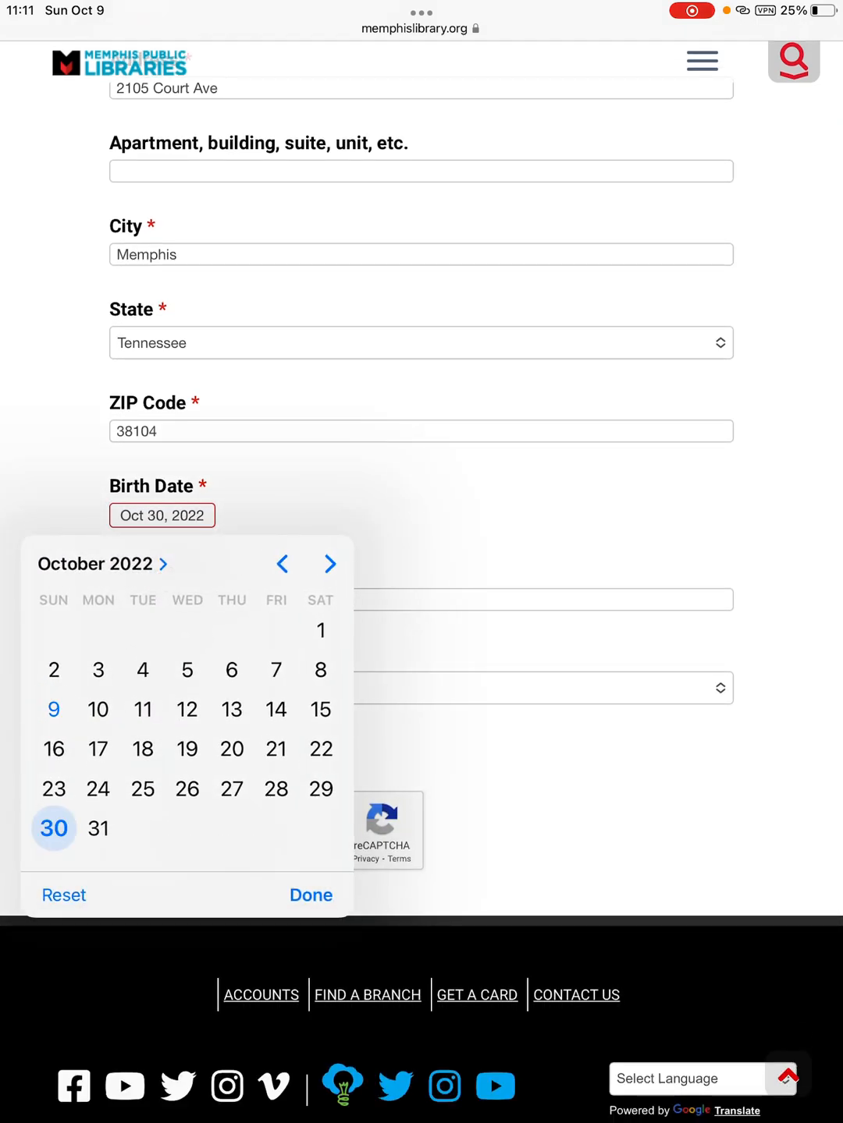
click(94, 565)
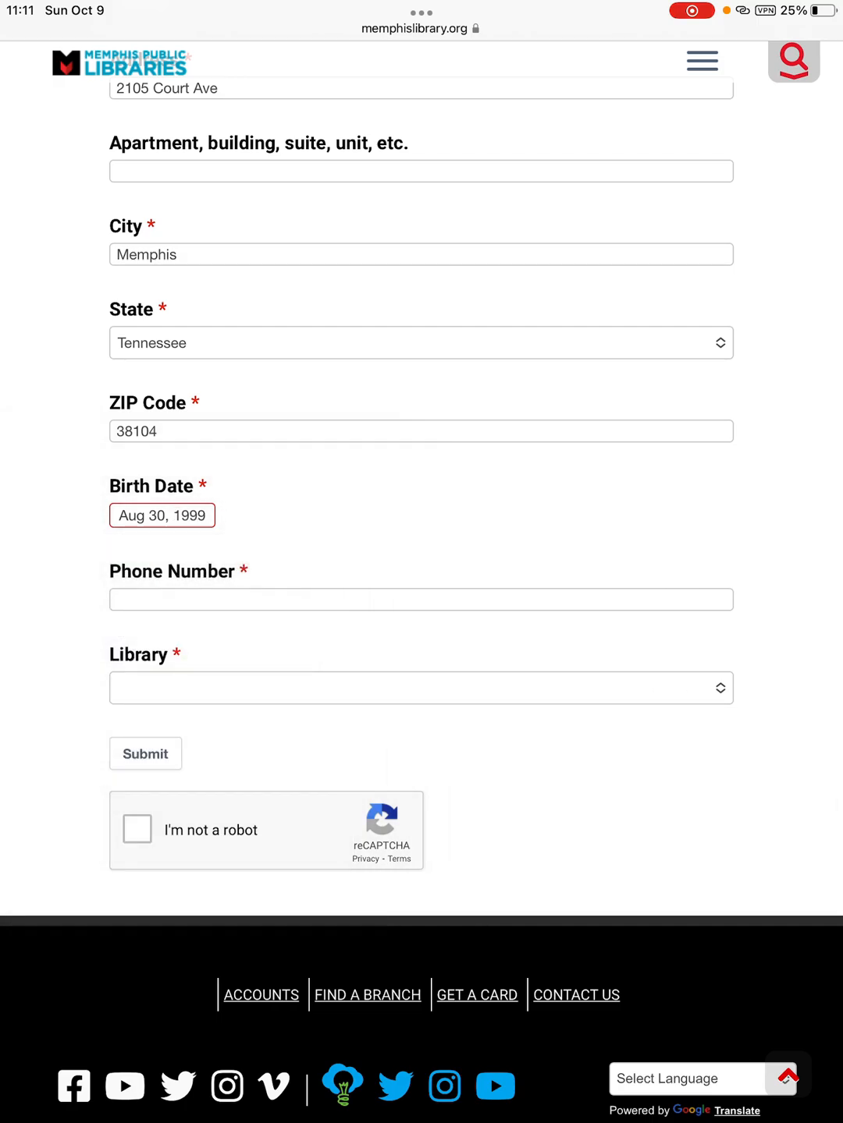
click(636, 89)
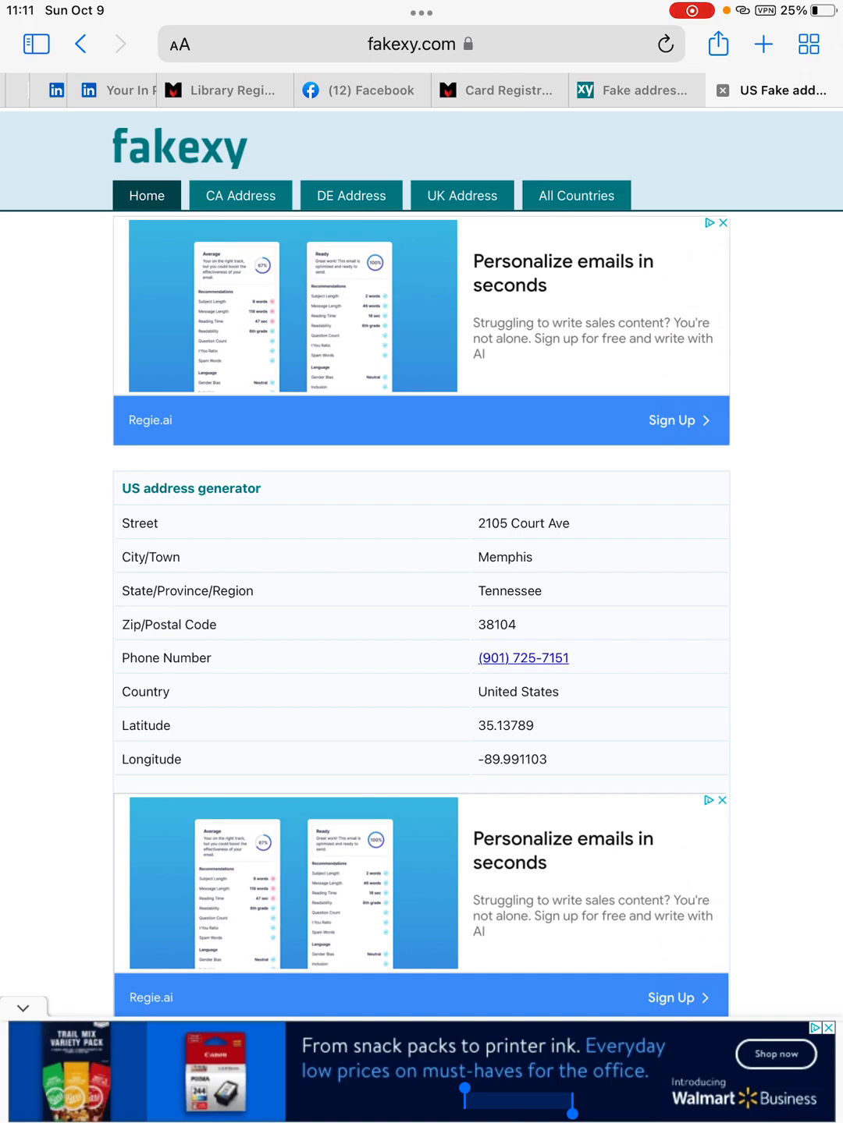
click(497, 89)
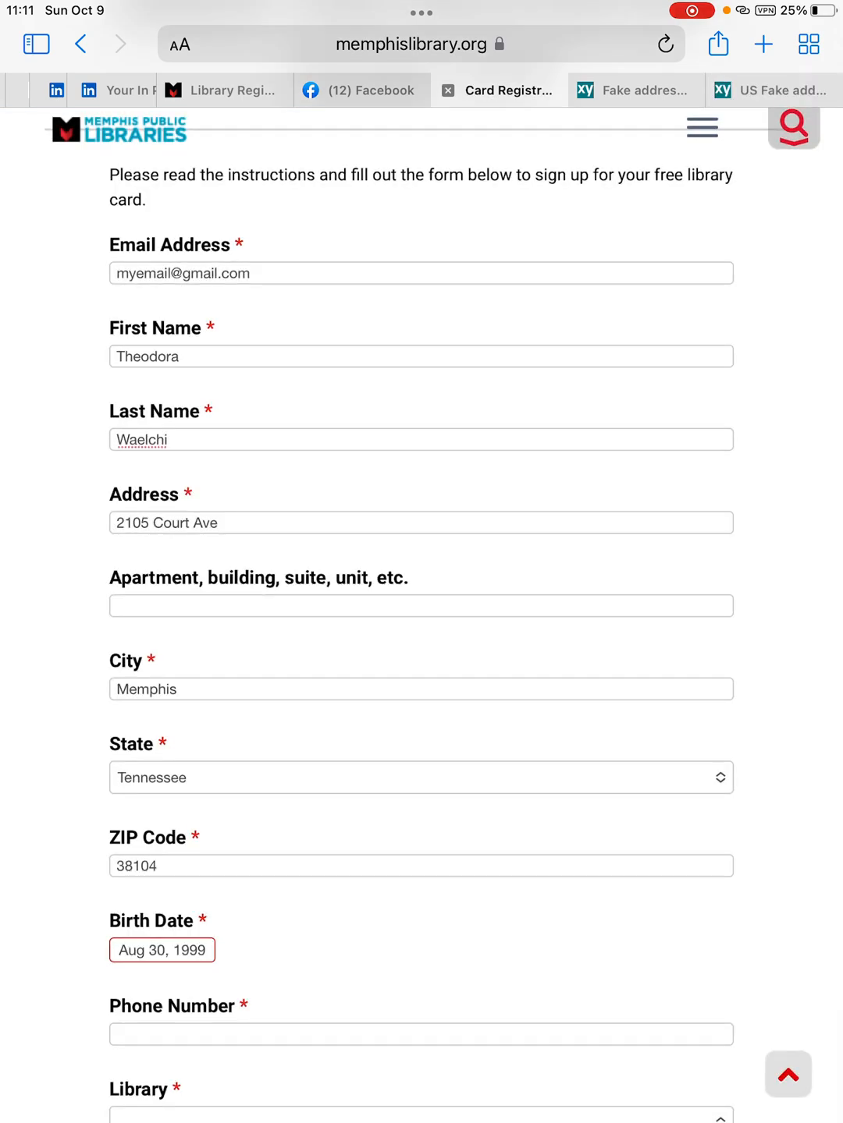
click(421, 1033)
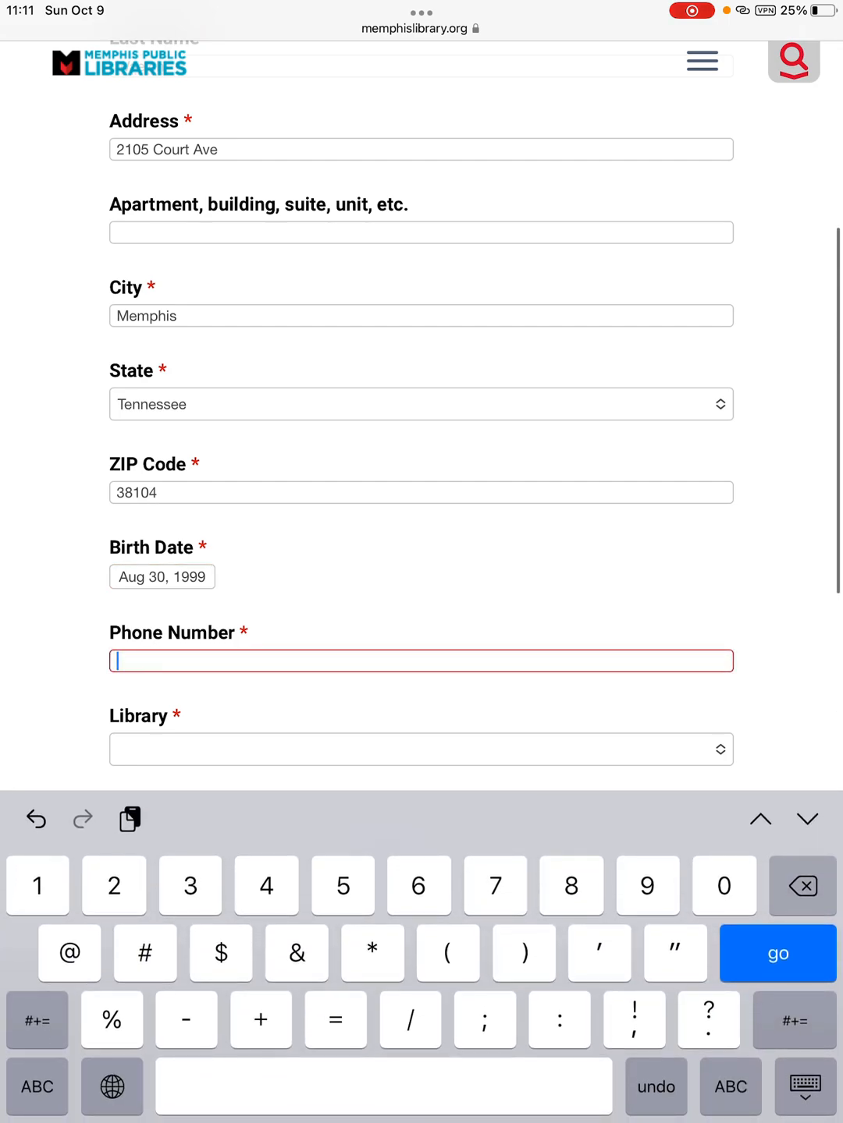
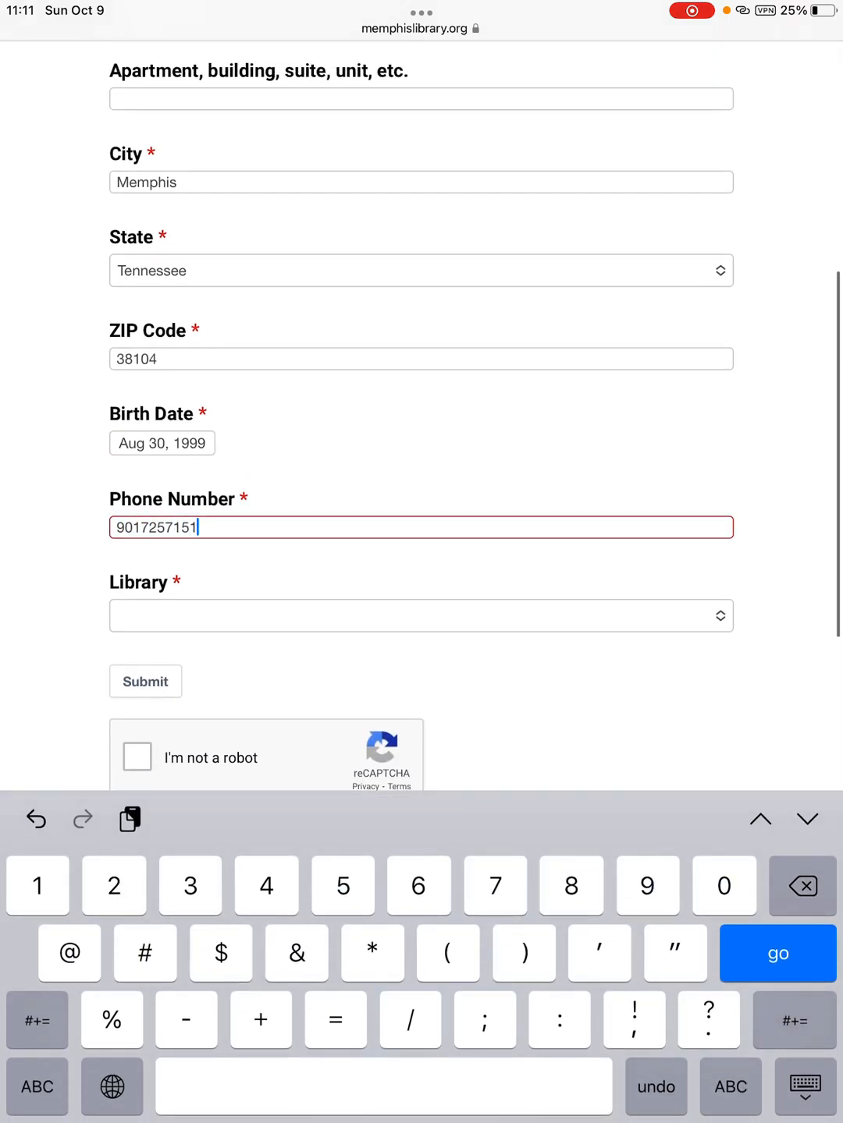
scroll(down, 3)
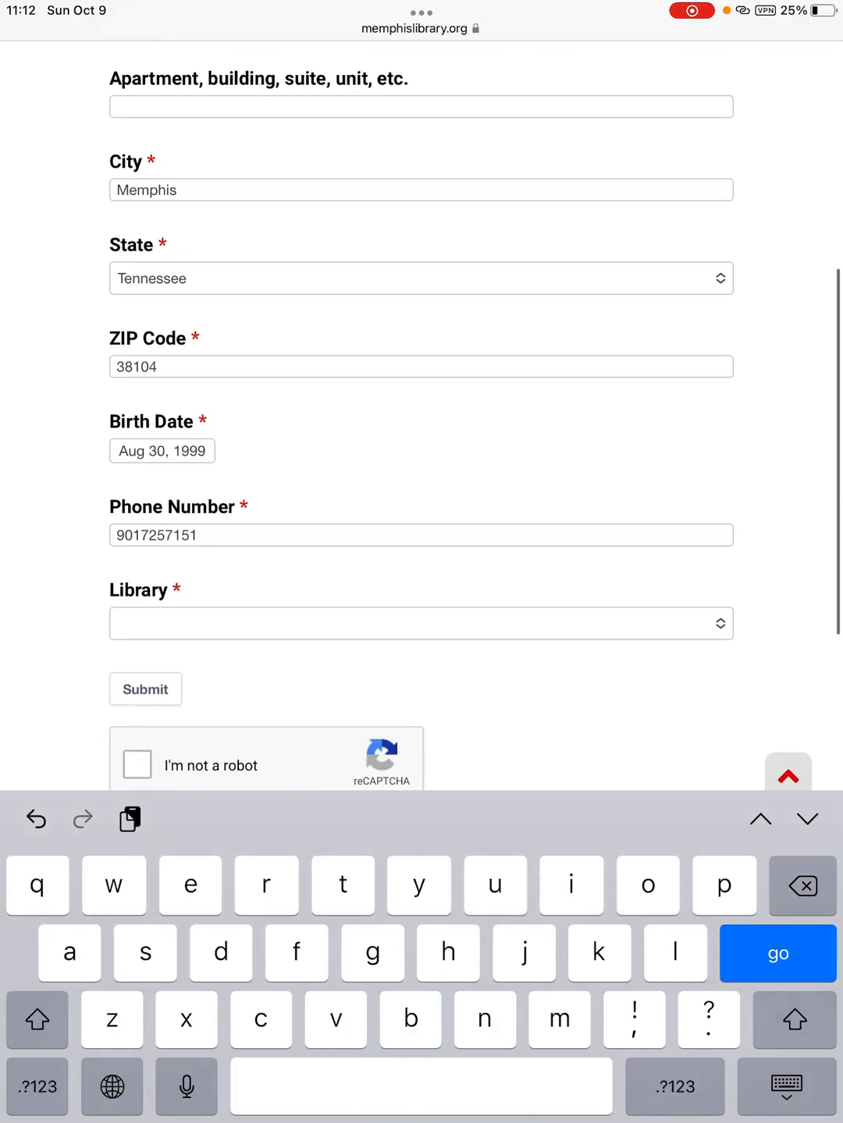
Choose Cordova as the Library branch and tick the I'm not a robot checkbox
click(421, 624)
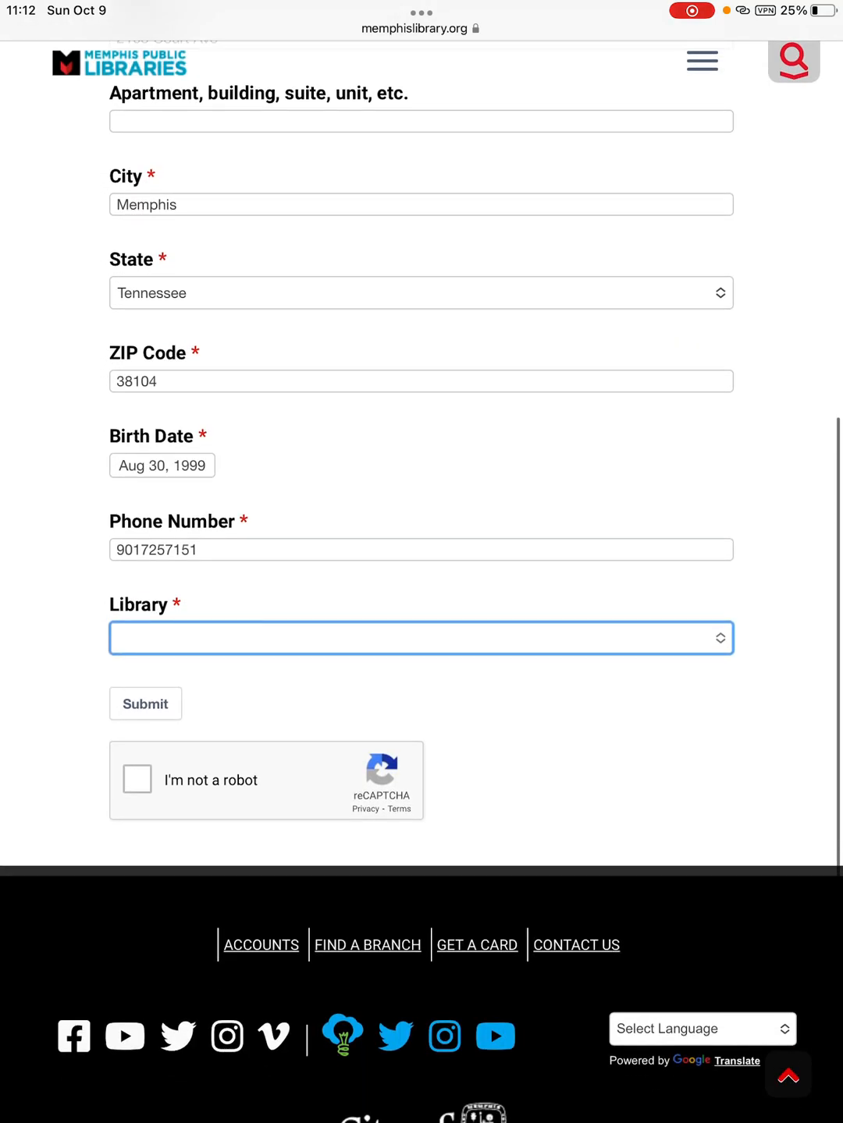
click(422, 637)
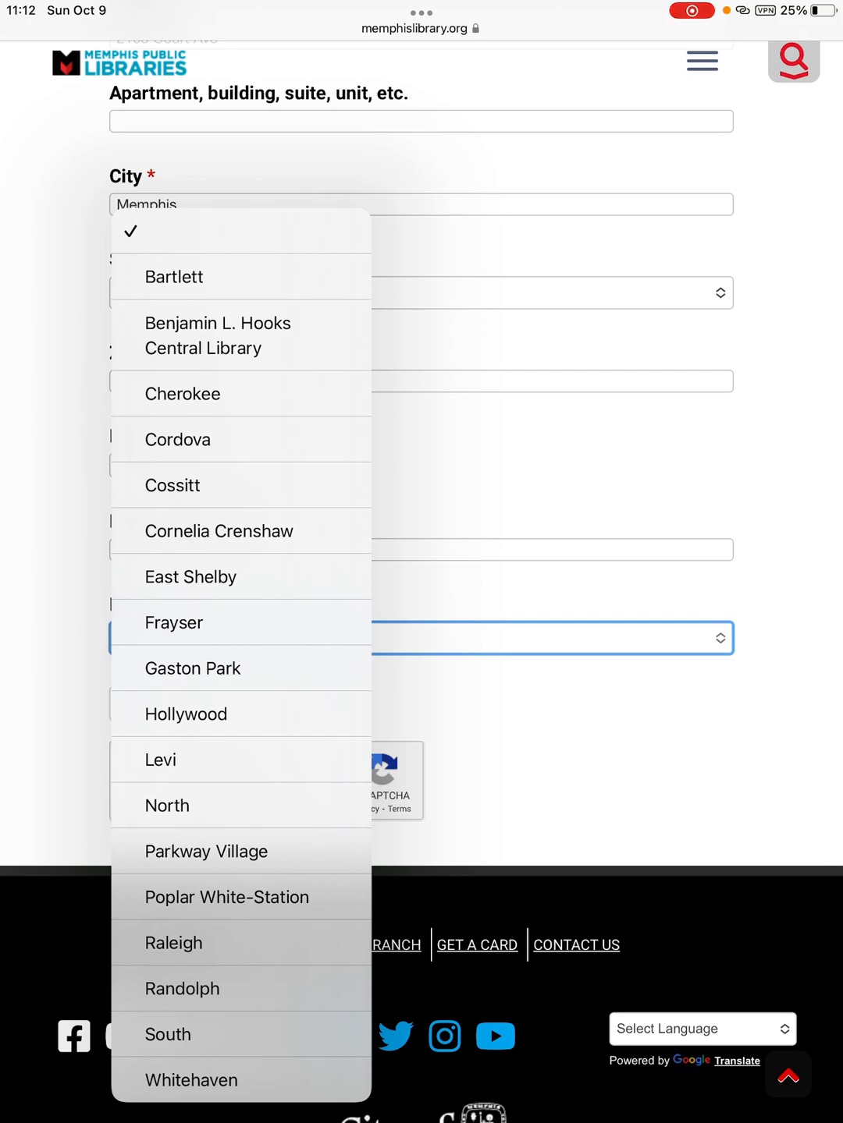
mouse_move(178, 440)
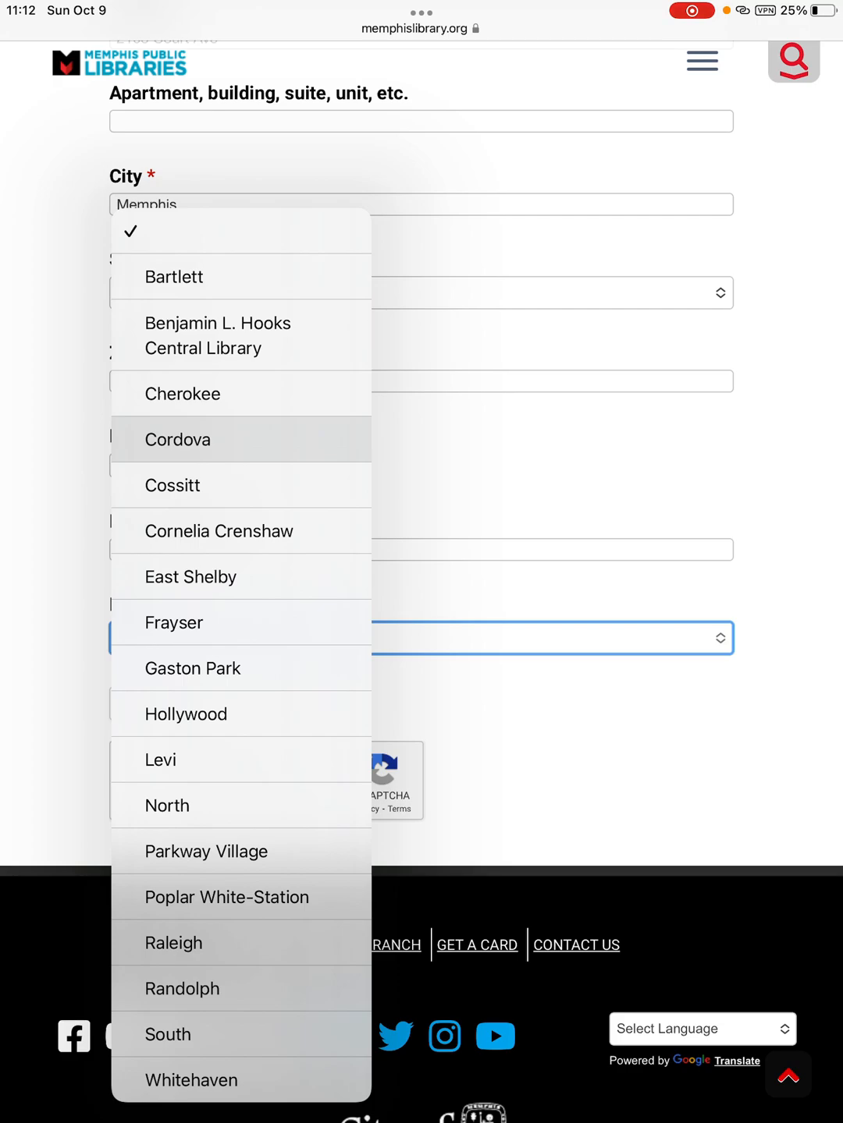
click(178, 440)
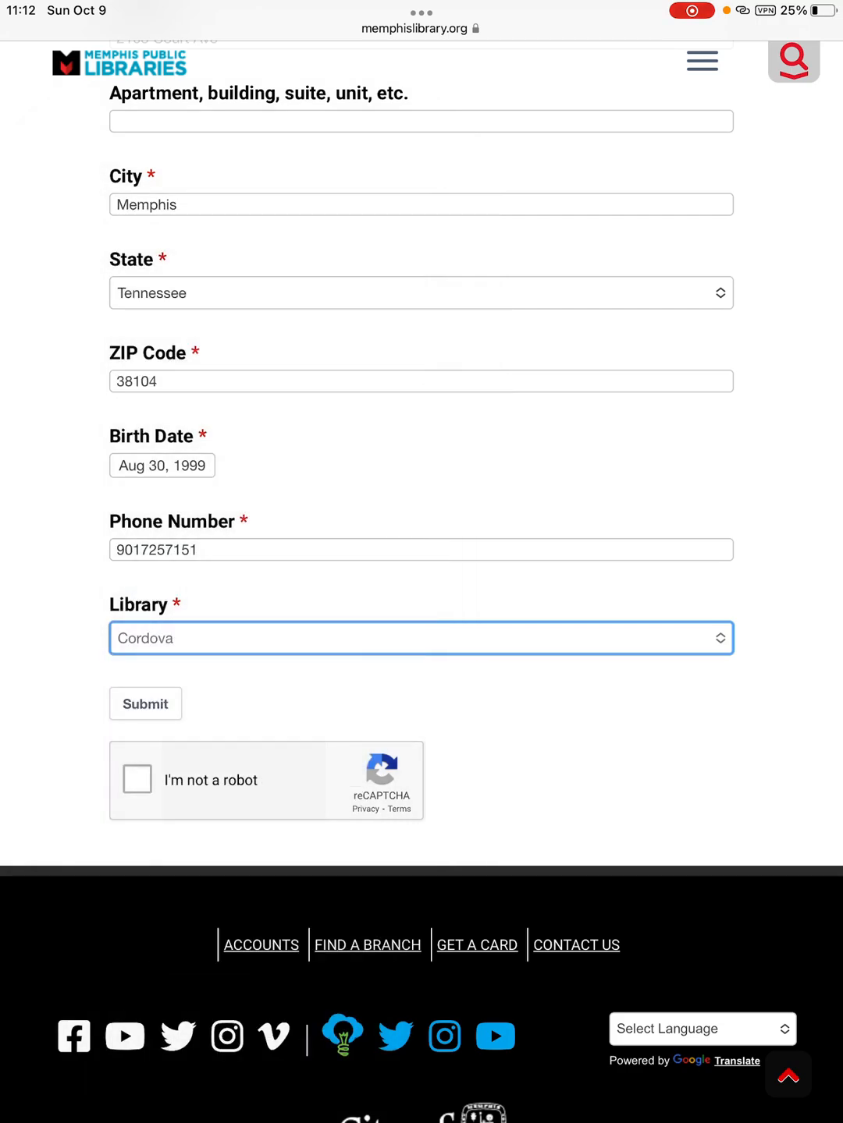
click(137, 778)
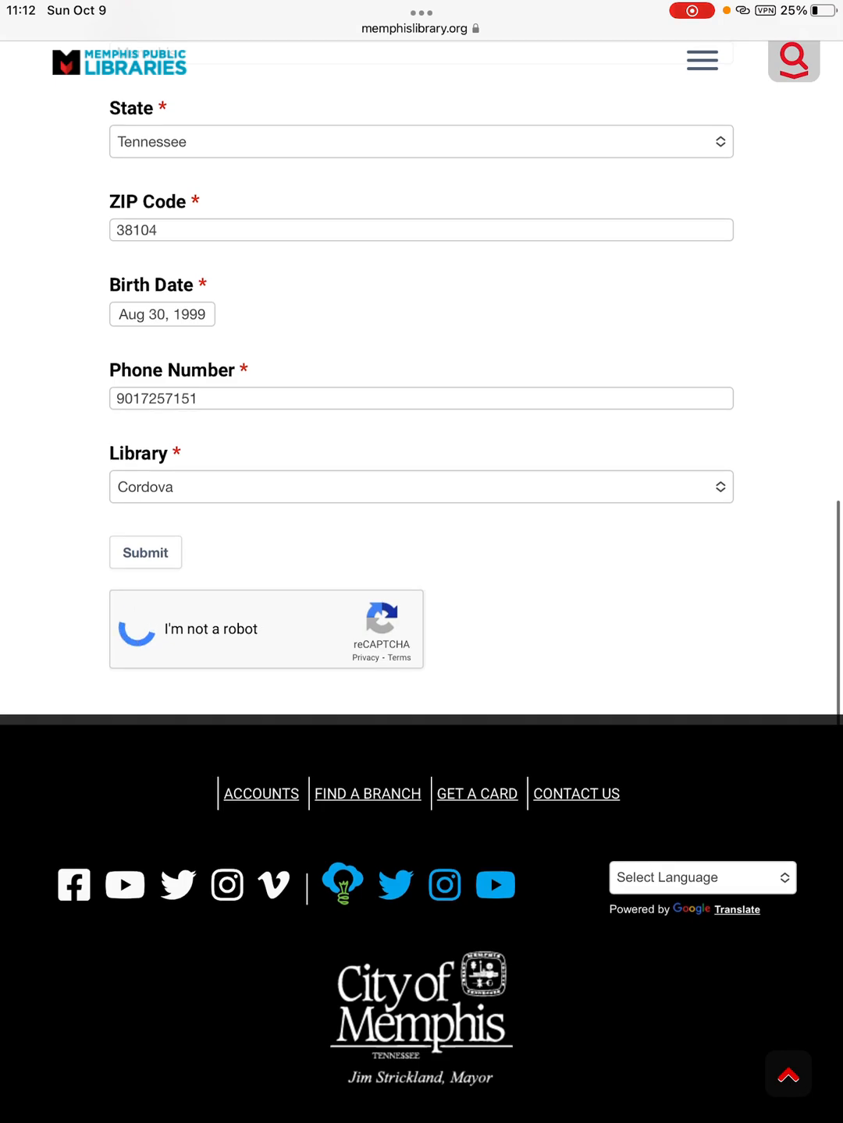
Pass the traffic-light verification and show the Memphis Public Libraries card confirmation email screenshot
click(134, 628)
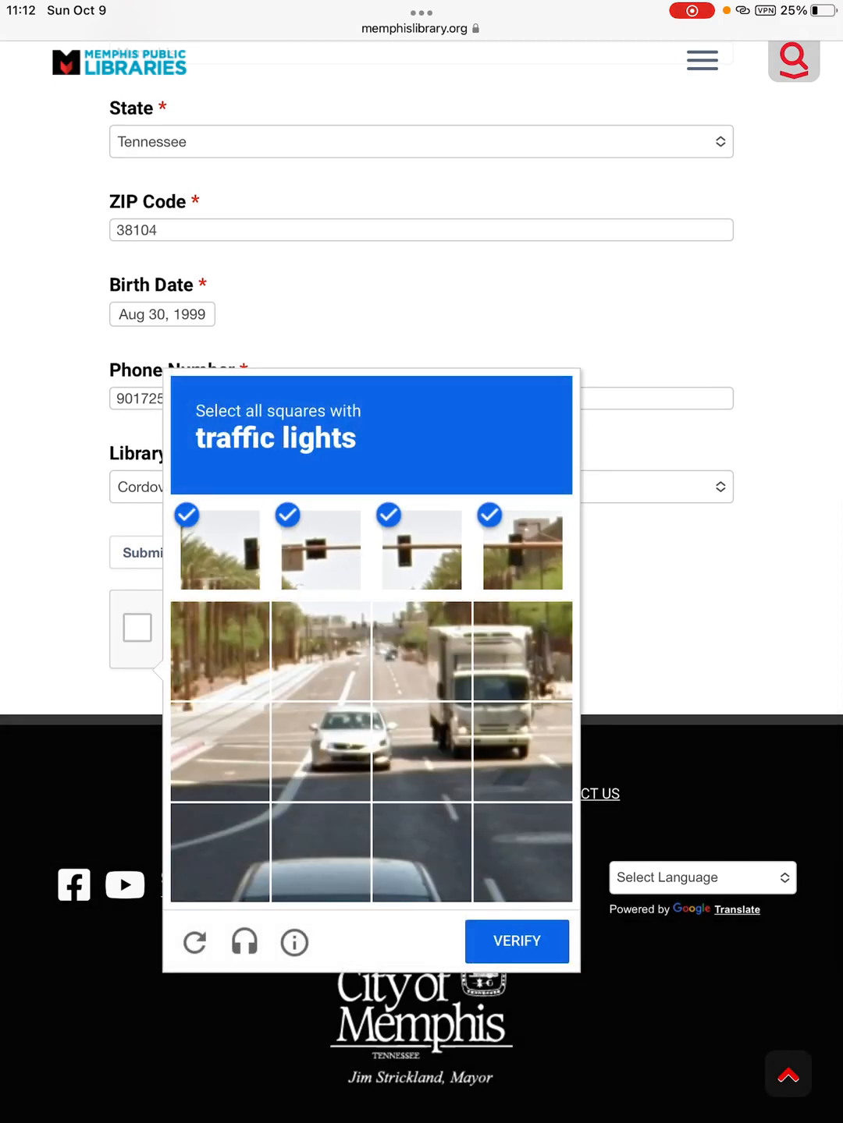
click(515, 940)
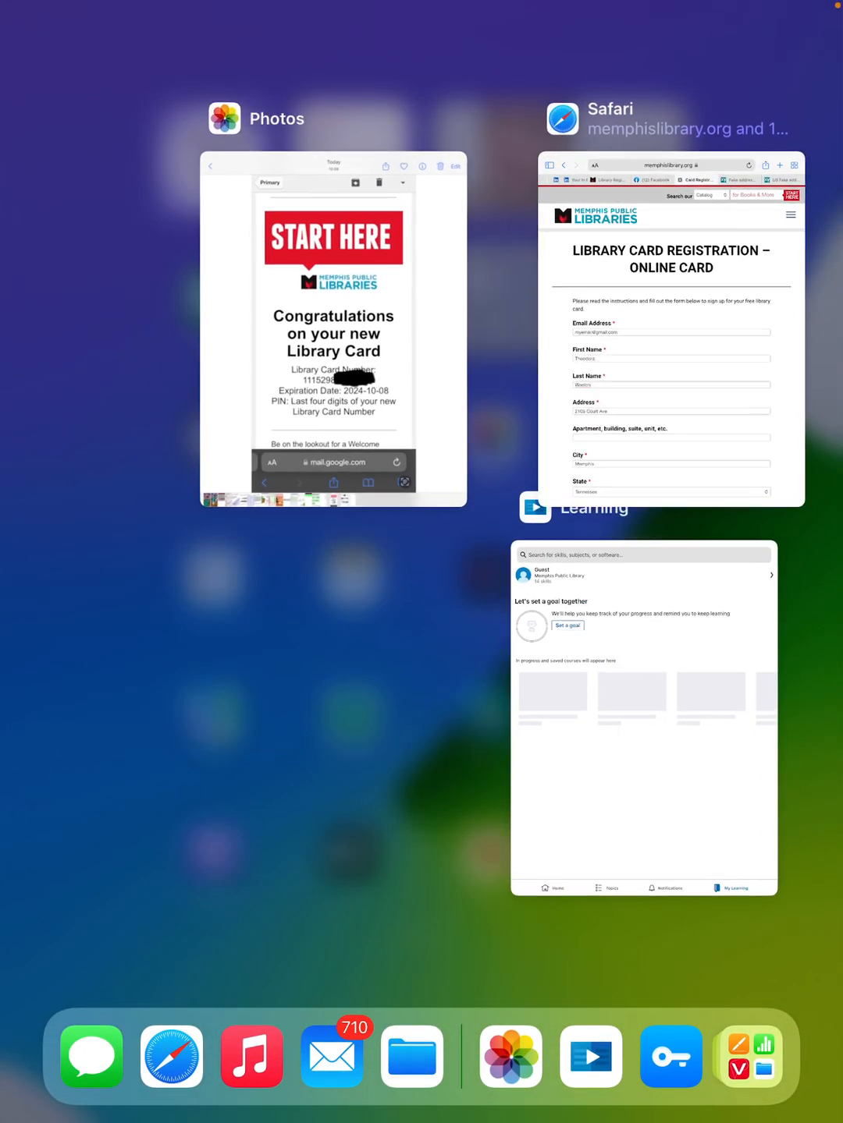
click(332, 328)
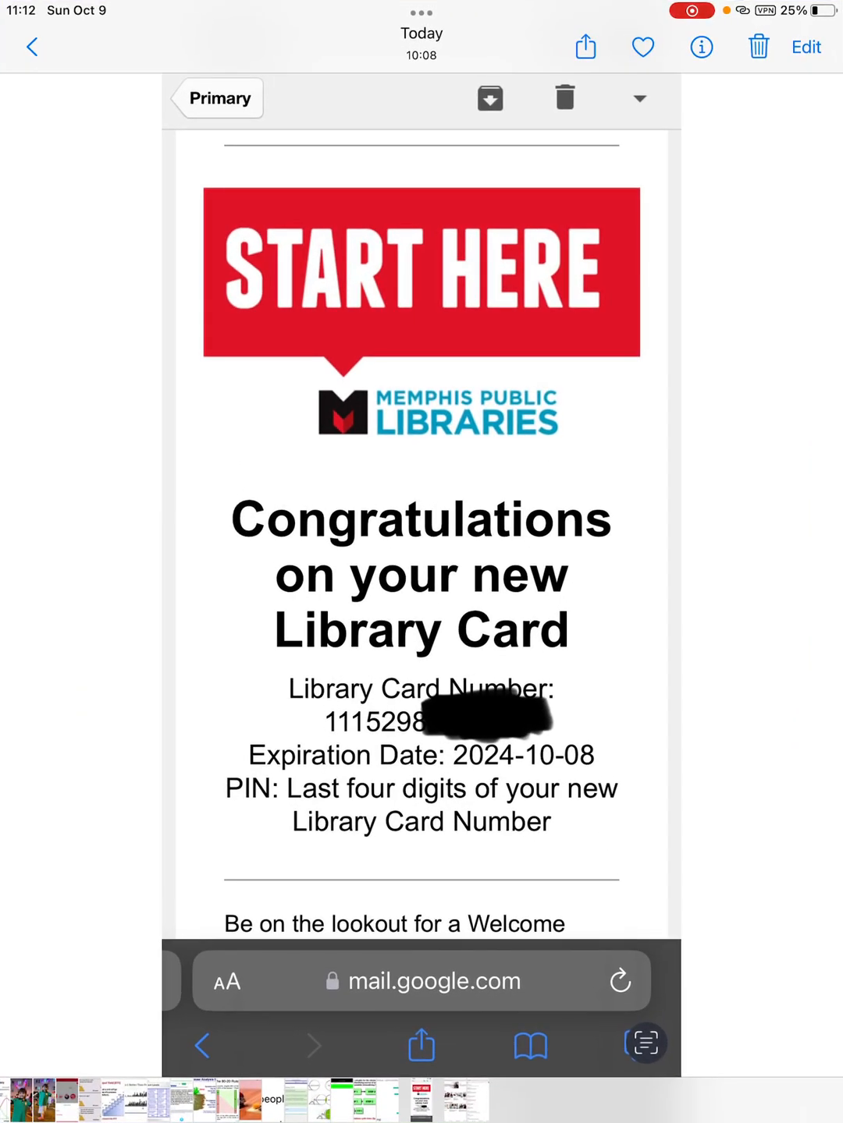